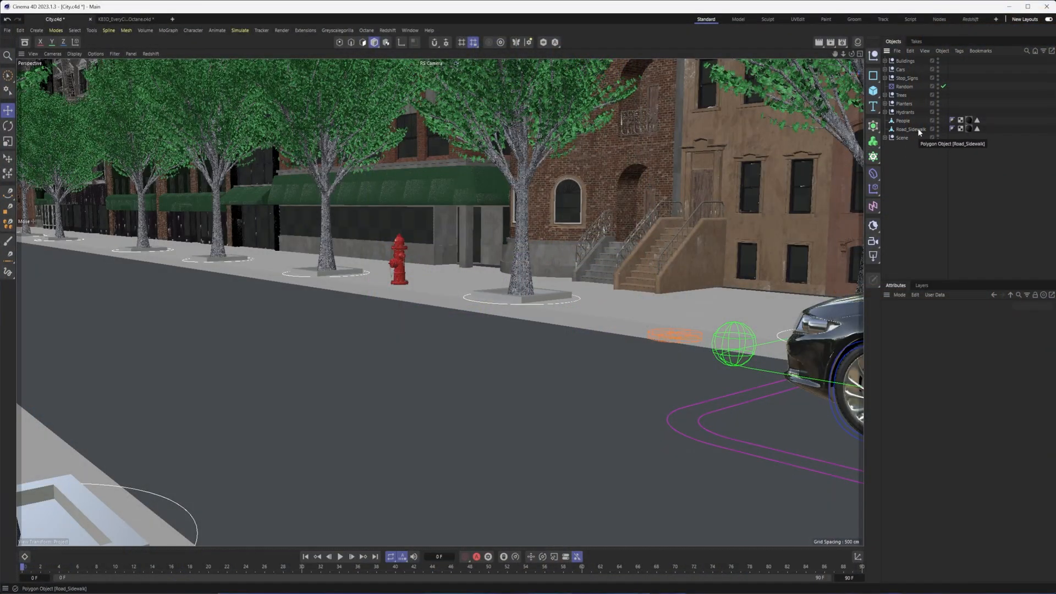
{"action": "mouse_move", "coordinate": [911, 138]}
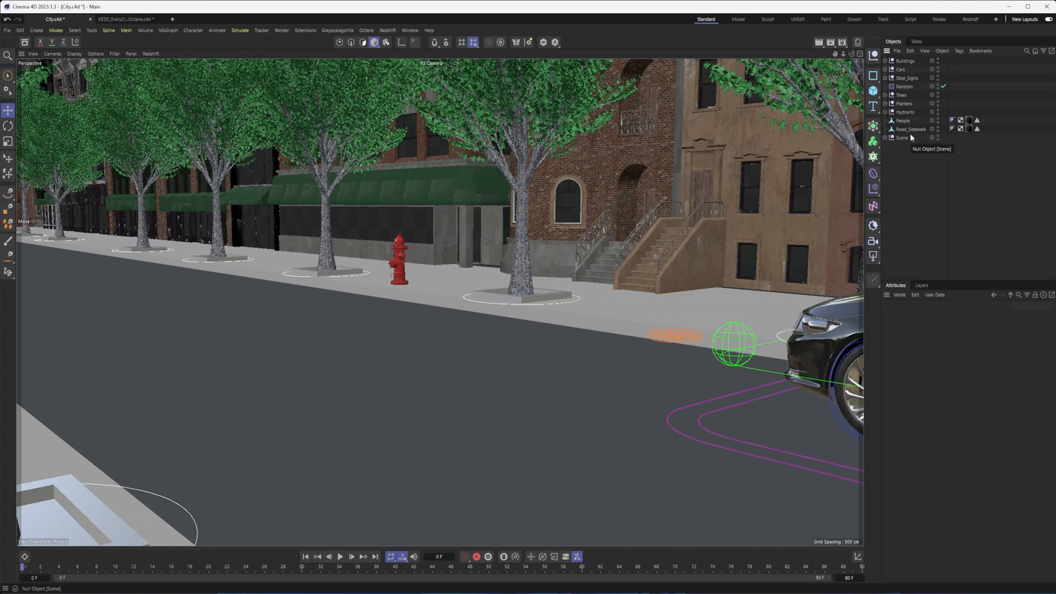
List the Render People models in the Asset Browser and orbit down to street level
{"action": "left_click", "coordinate": [886, 137]}
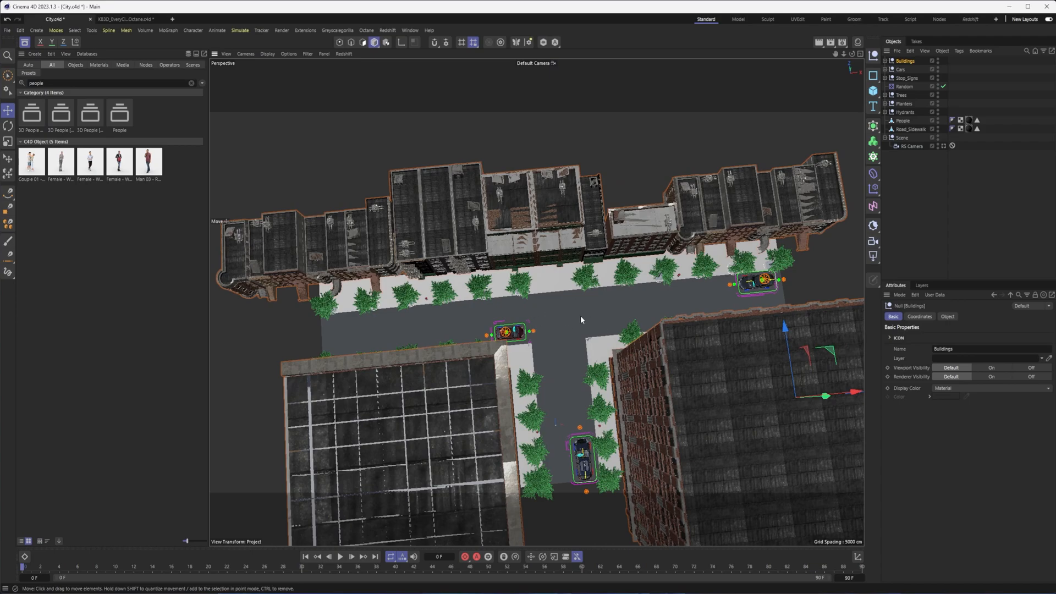
{"action": "left_click_drag", "start_coordinate": [581, 318], "coordinate": [489, 244]}
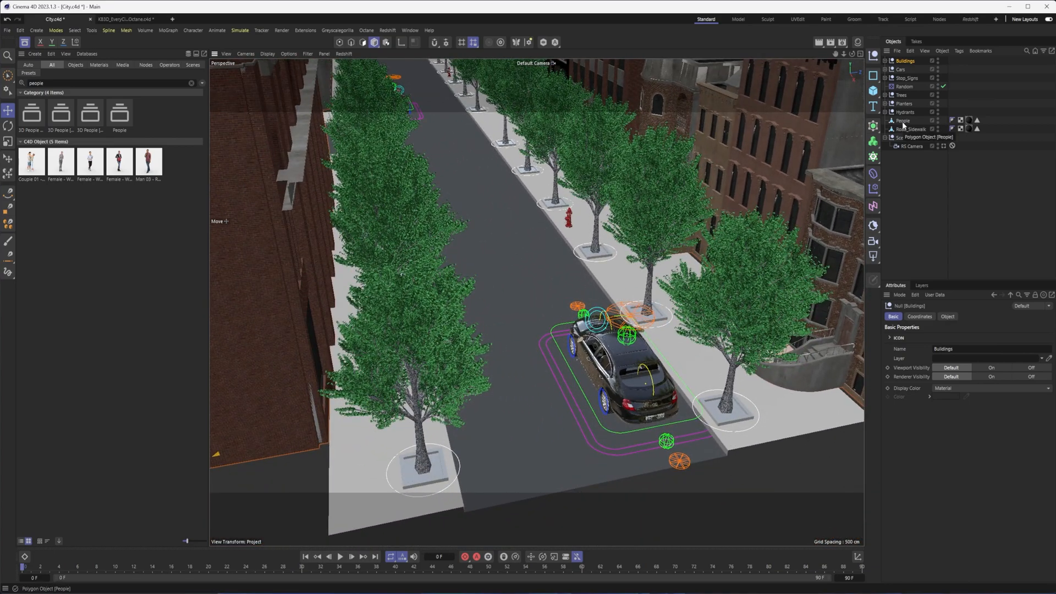
{"action": "left_click", "coordinate": [904, 121]}
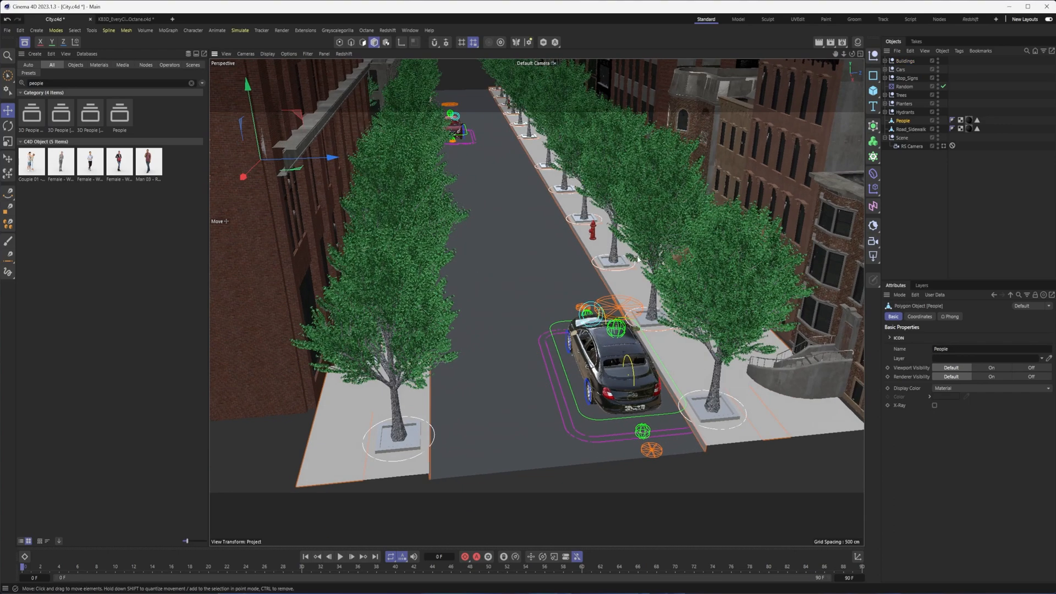
{"action": "mouse_move", "coordinate": [715, 162]}
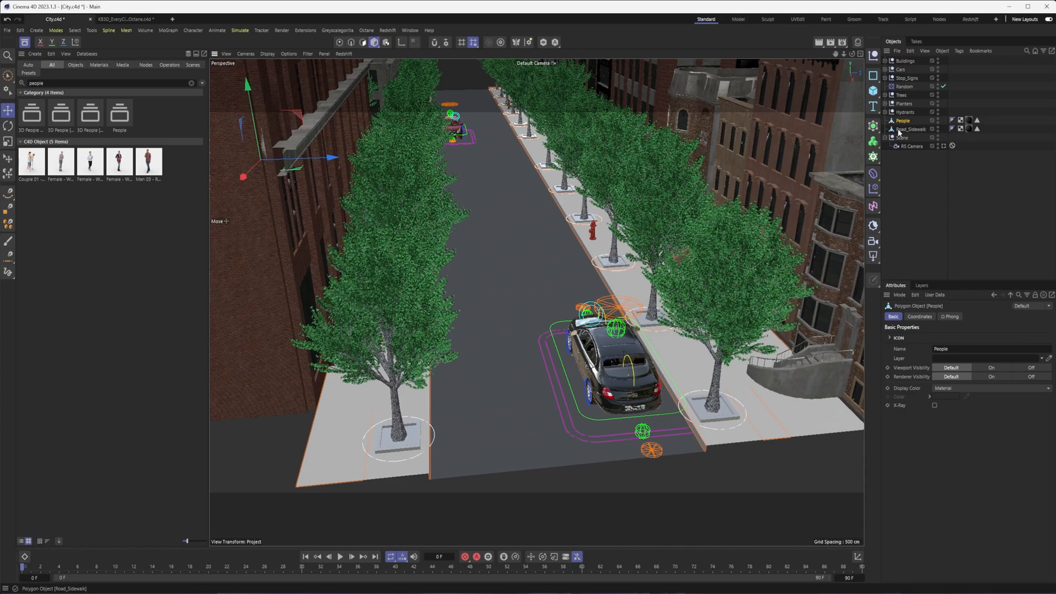
{"action": "left_click", "coordinate": [909, 128]}
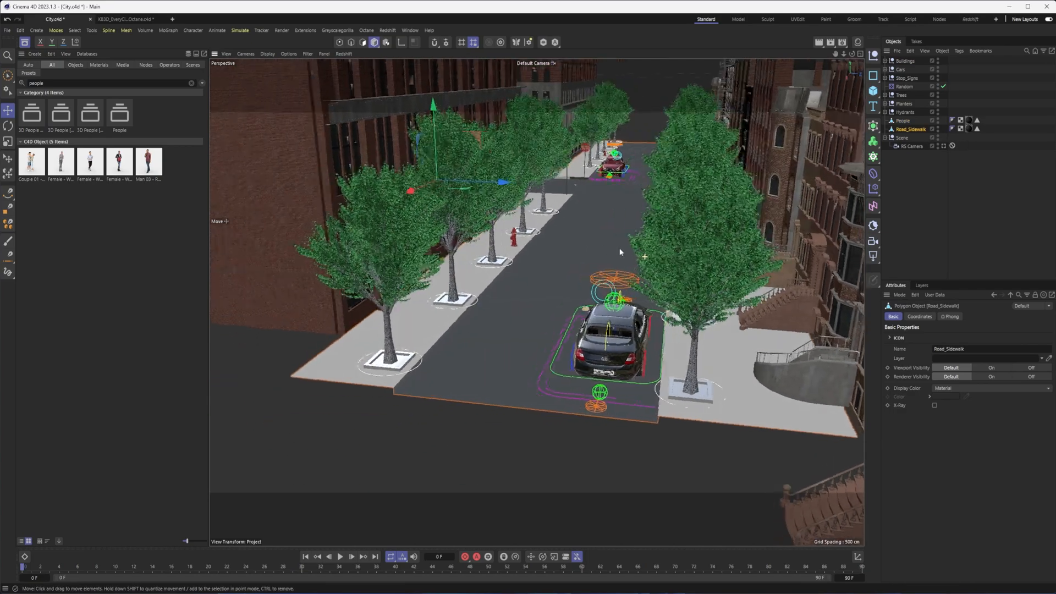
{"action": "left_click", "coordinate": [542, 43]}
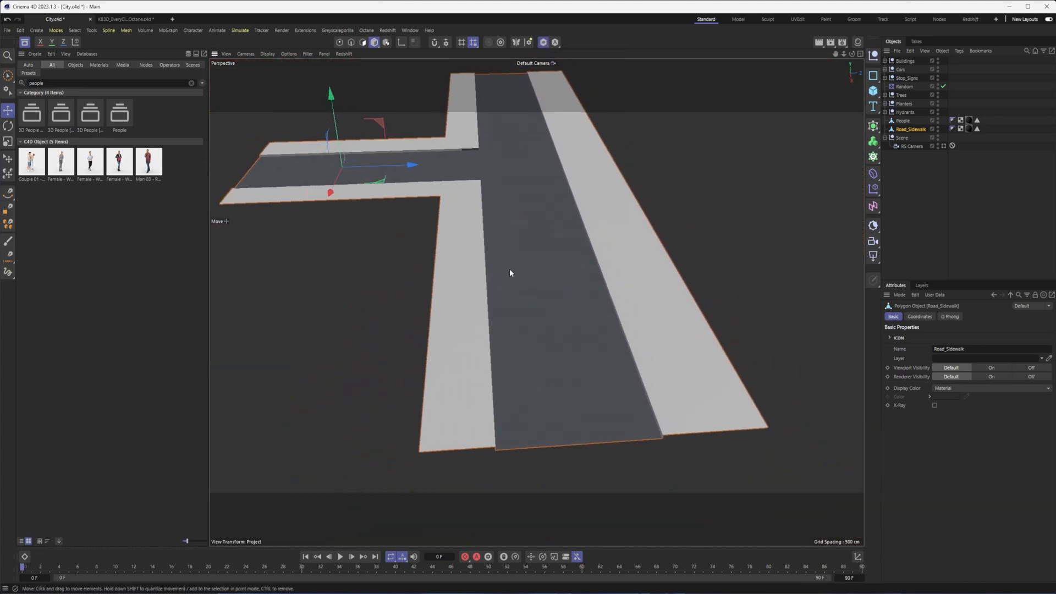
{"action": "mouse_move", "coordinate": [527, 166]}
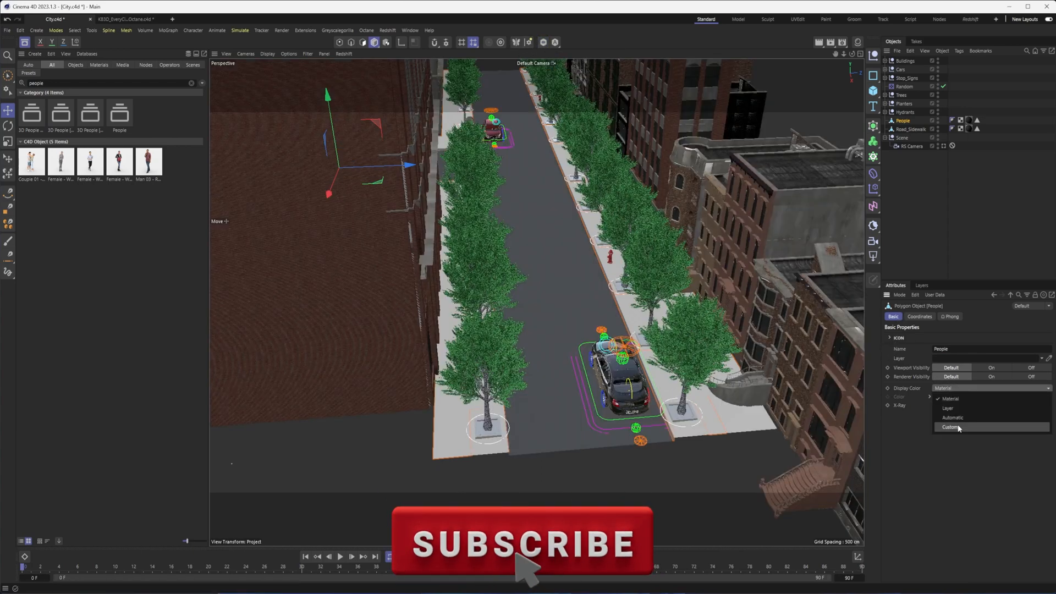
Give the People object a custom red display colour and view the sidewalk patches from above
{"action": "left_click", "coordinate": [948, 427]}
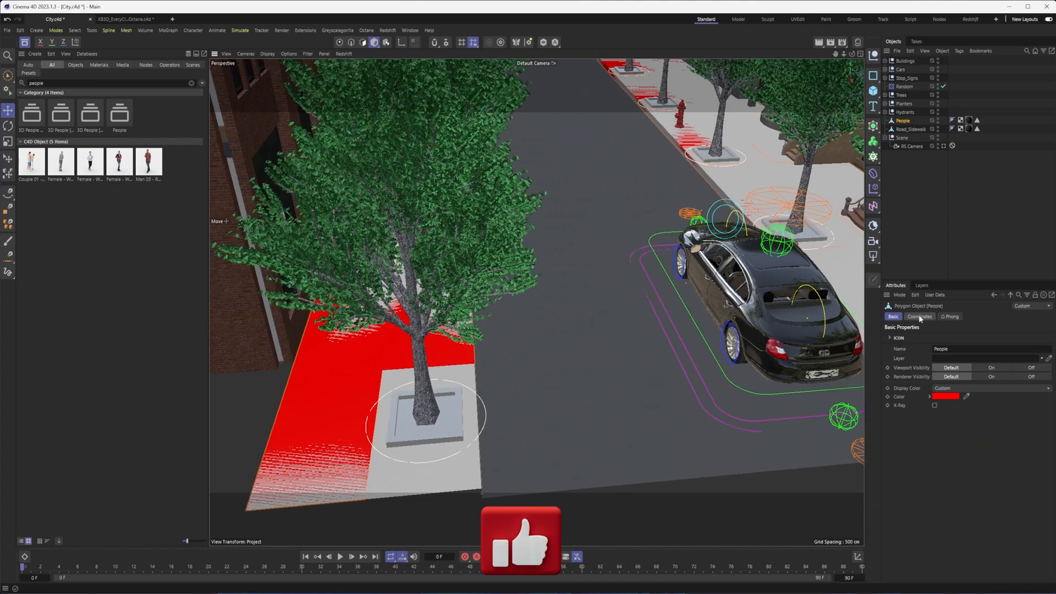
{"action": "left_click", "coordinate": [920, 316]}
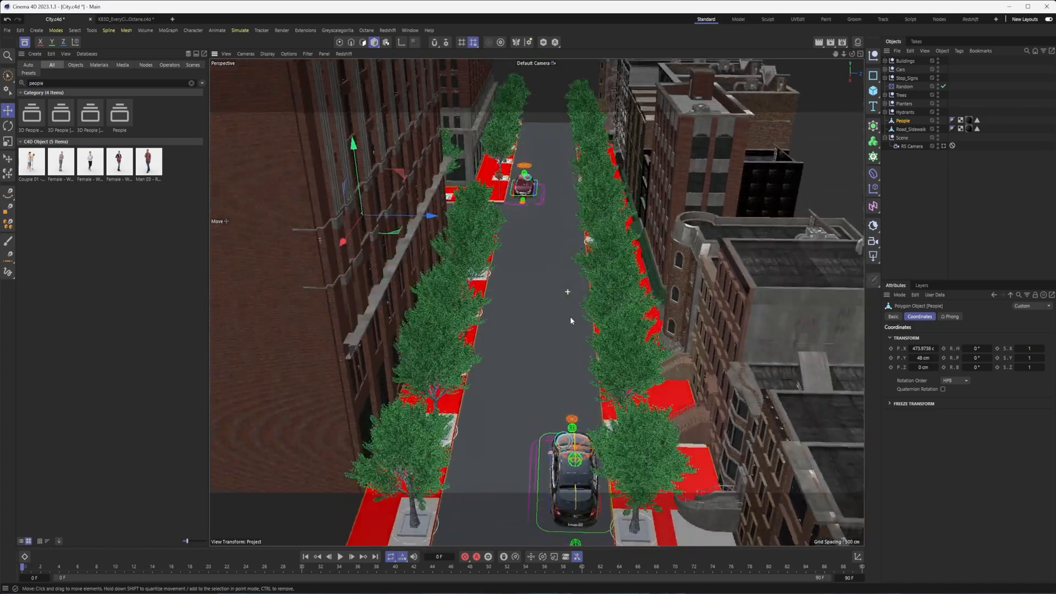
{"action": "left_click_drag", "start_coordinate": [567, 292], "coordinate": [610, 410]}
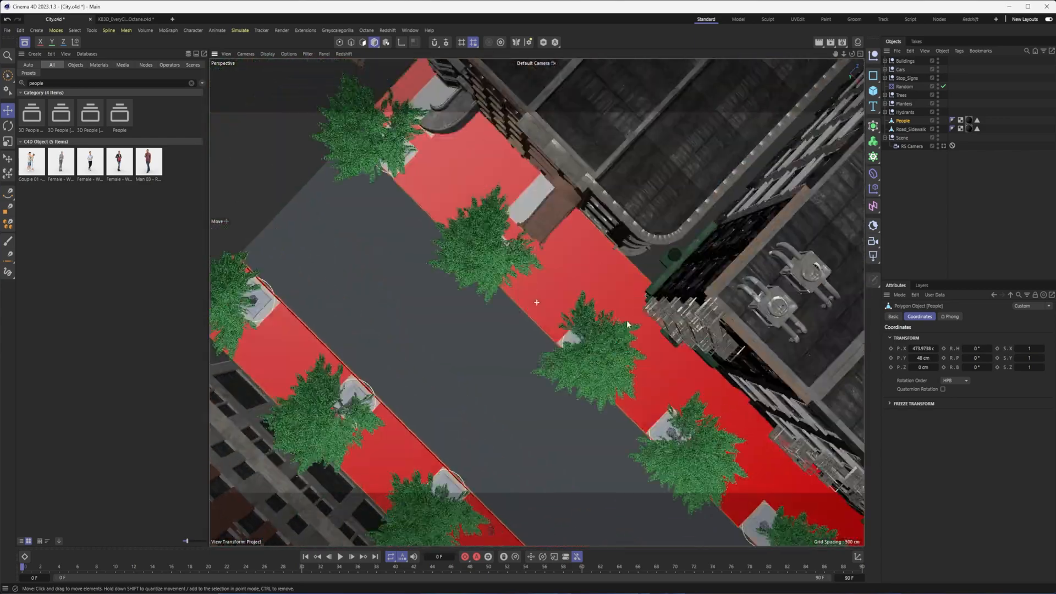
{"action": "left_click_drag", "start_coordinate": [538, 303], "coordinate": [511, 283]}
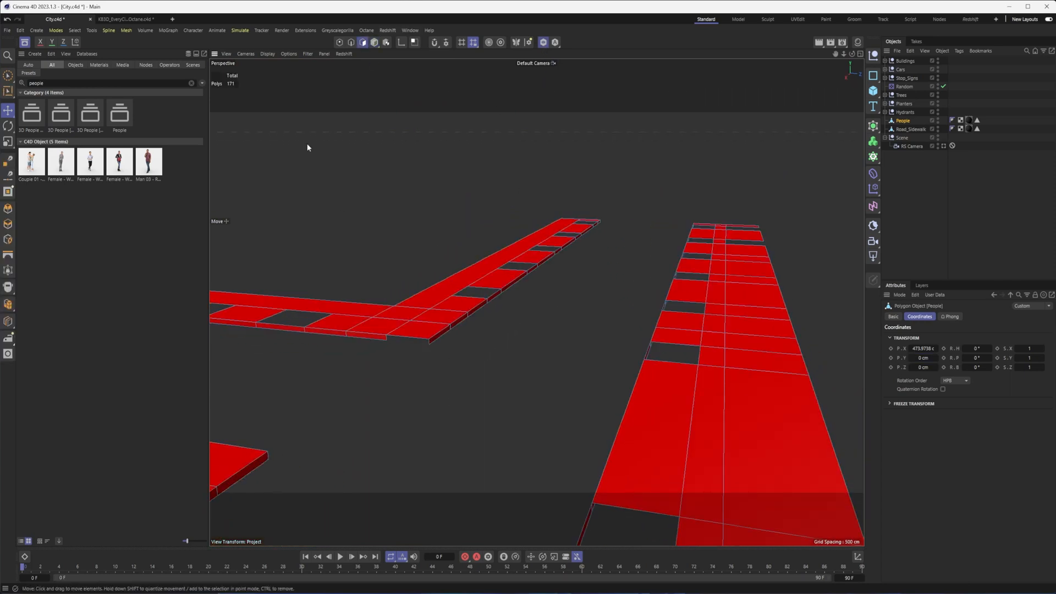
{"action": "mouse_move", "coordinate": [456, 344]}
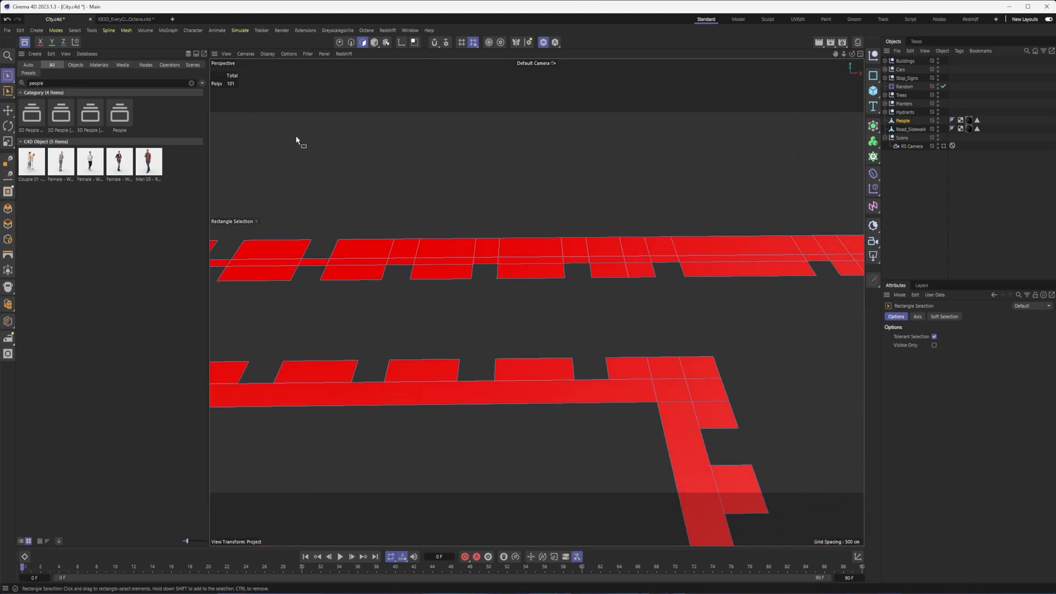
{"action": "mouse_move", "coordinate": [744, 131]}
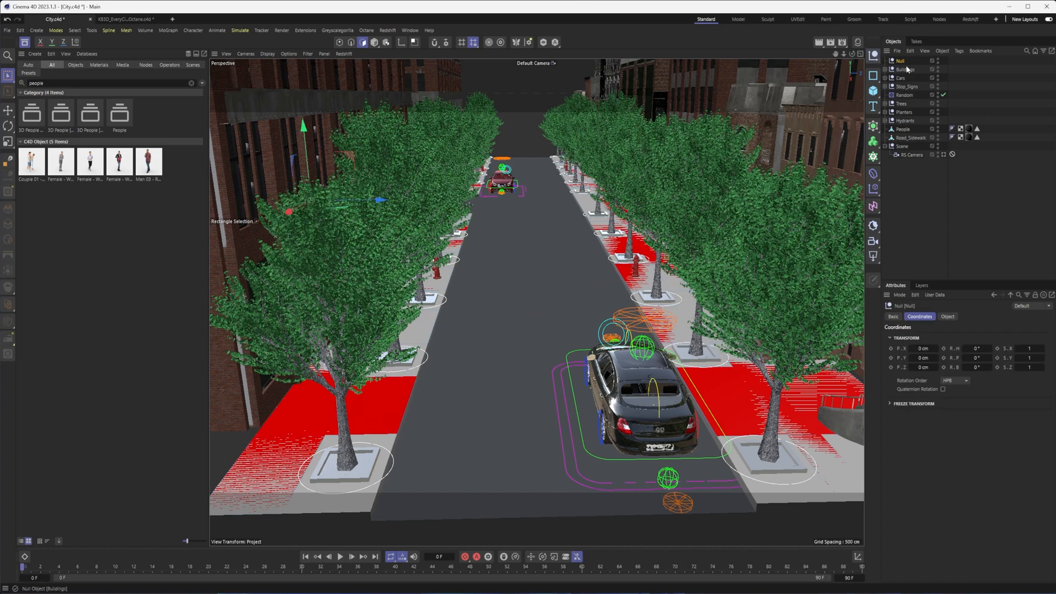
Create a Cloner to hold the Render People figures dragged in from the Asset Browser
{"action": "left_click", "coordinate": [31, 160]}
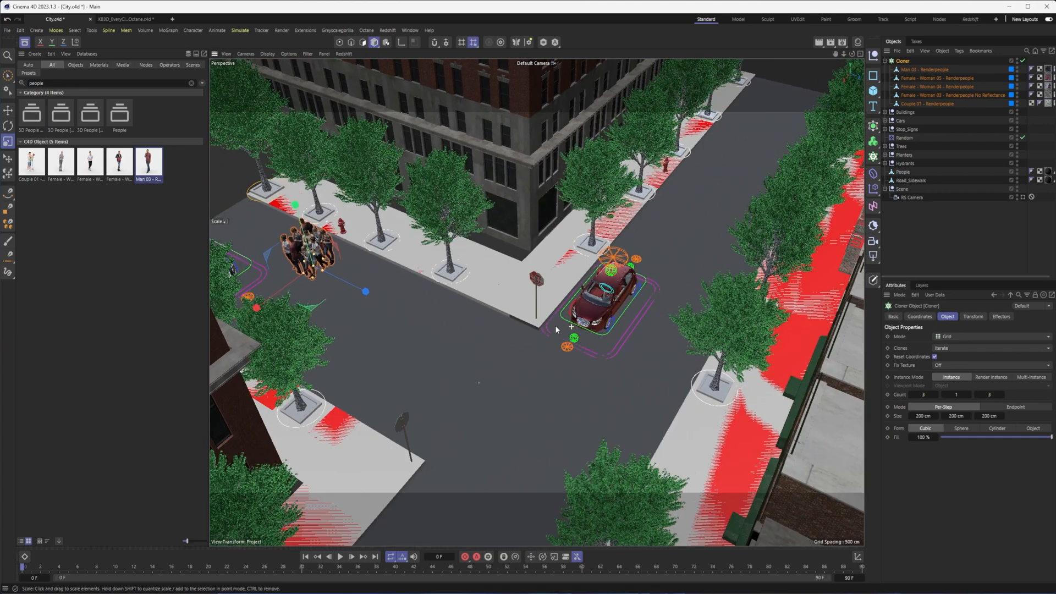
Switch the Cloner to Object mode over the People surface and hide the red People object
{"action": "left_click", "coordinate": [990, 336]}
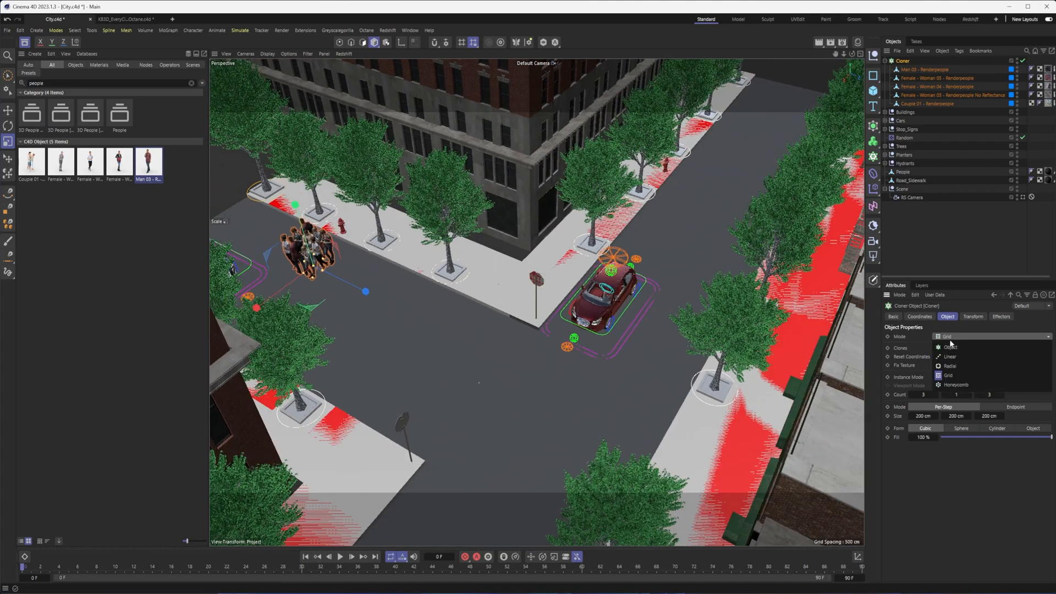
{"action": "left_click", "coordinate": [949, 346]}
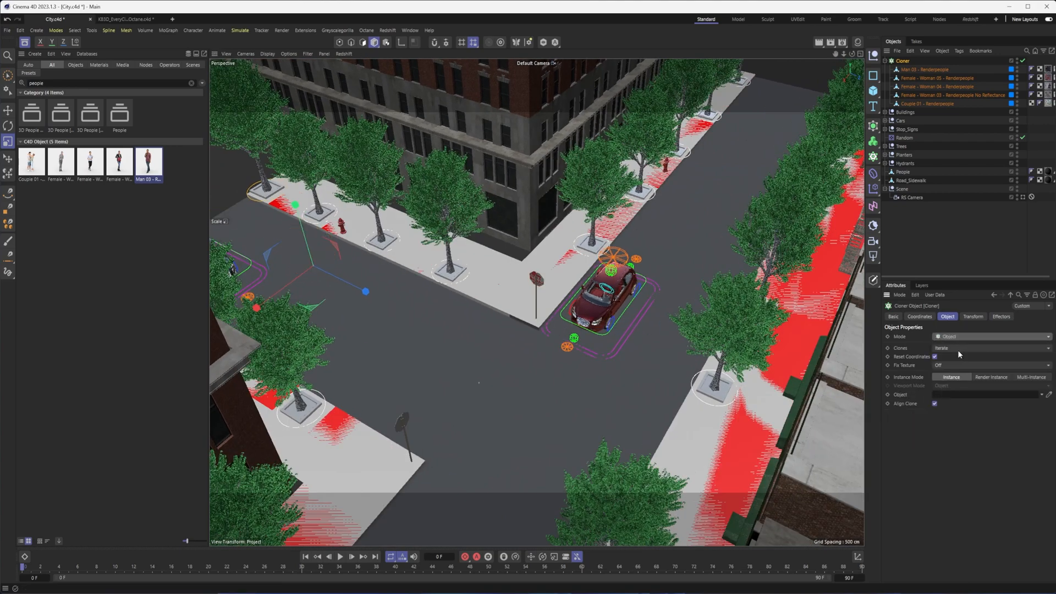
{"action": "left_click", "coordinate": [902, 172]}
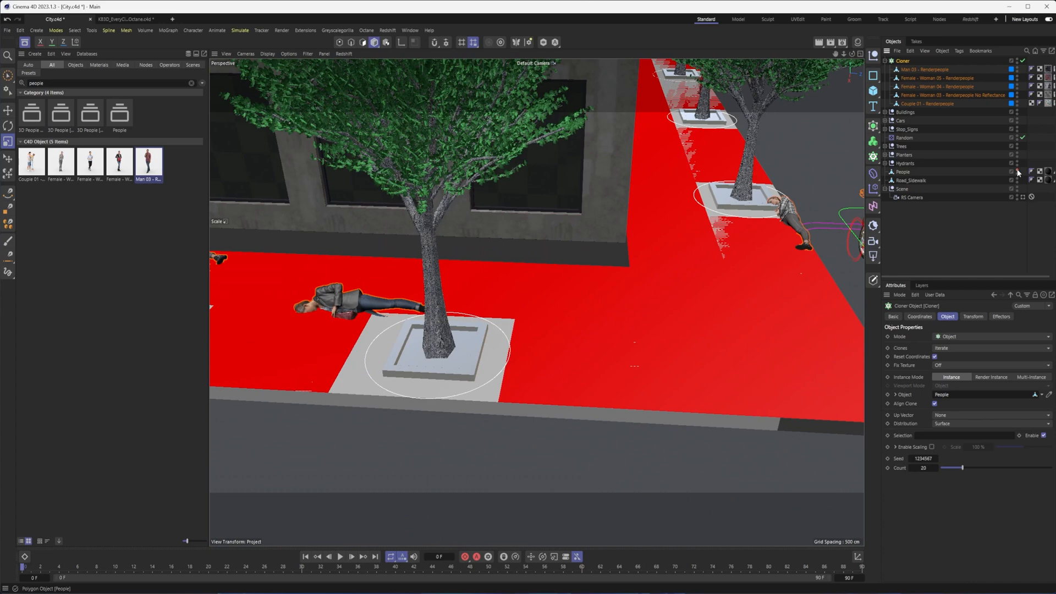
{"action": "left_click", "coordinate": [902, 172]}
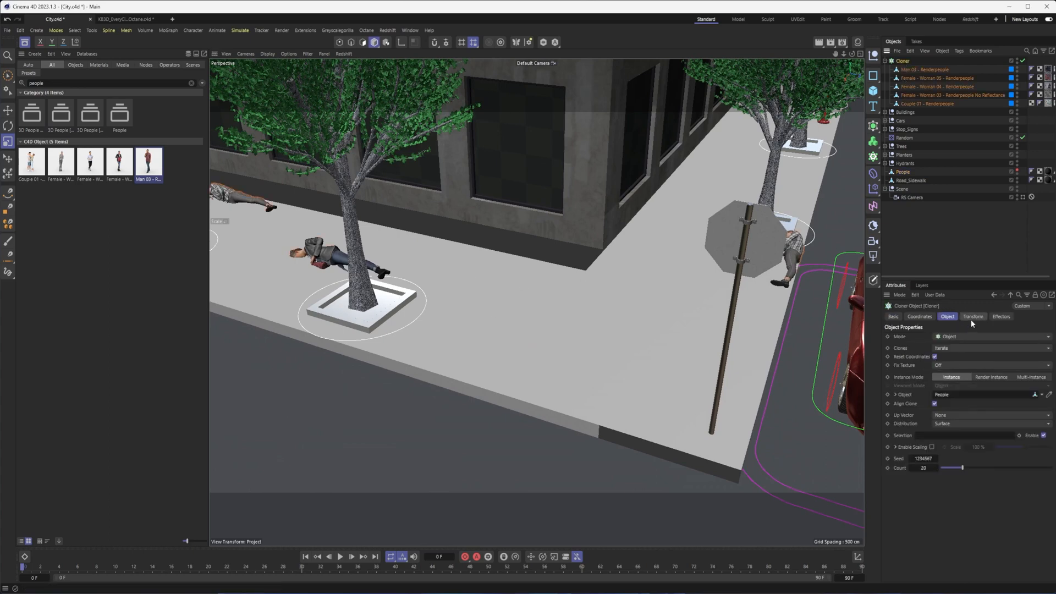
Set the clones' R.P to -90° in the Transform settings so the figures stand upright
{"action": "left_click", "coordinate": [972, 316]}
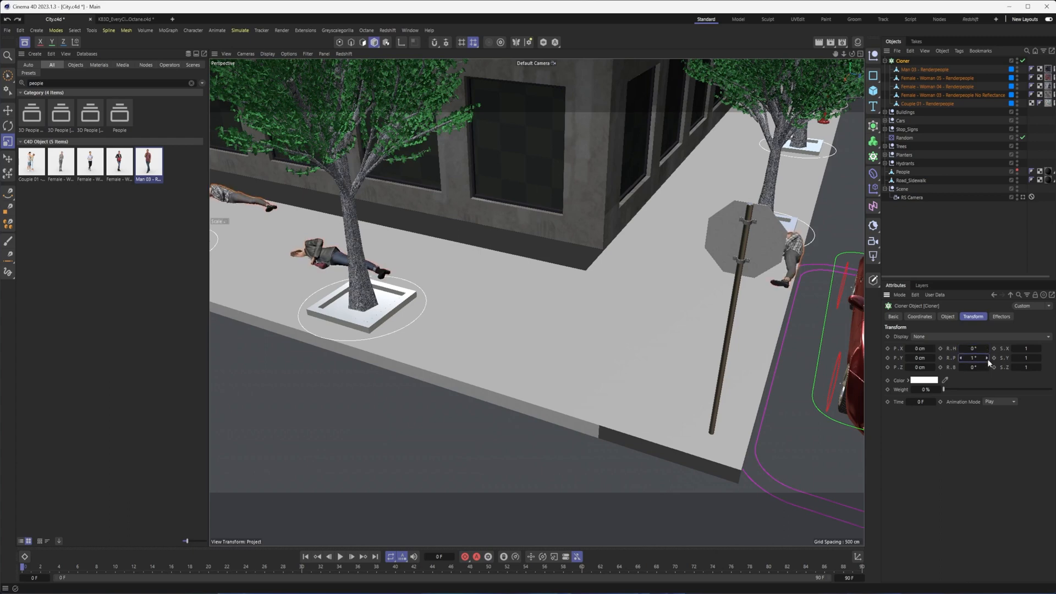
{"action": "left_click_drag", "start_coordinate": [976, 357], "coordinate": [970, 357]}
{"action": "type", "text": "-90"}
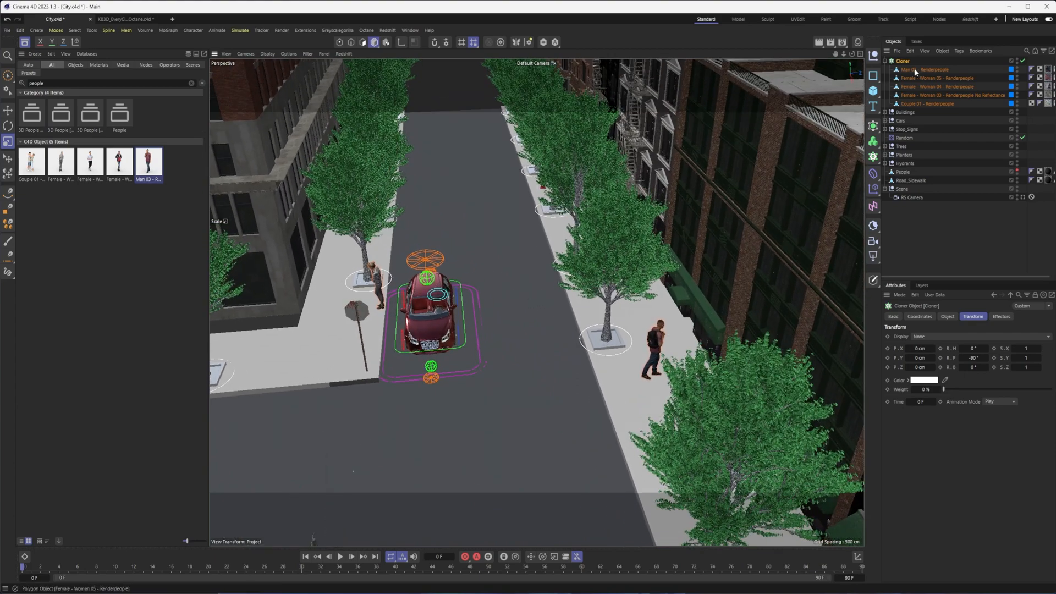
Raise the clone count to 106 and set clone picking to Random
{"action": "left_click", "coordinate": [946, 317]}
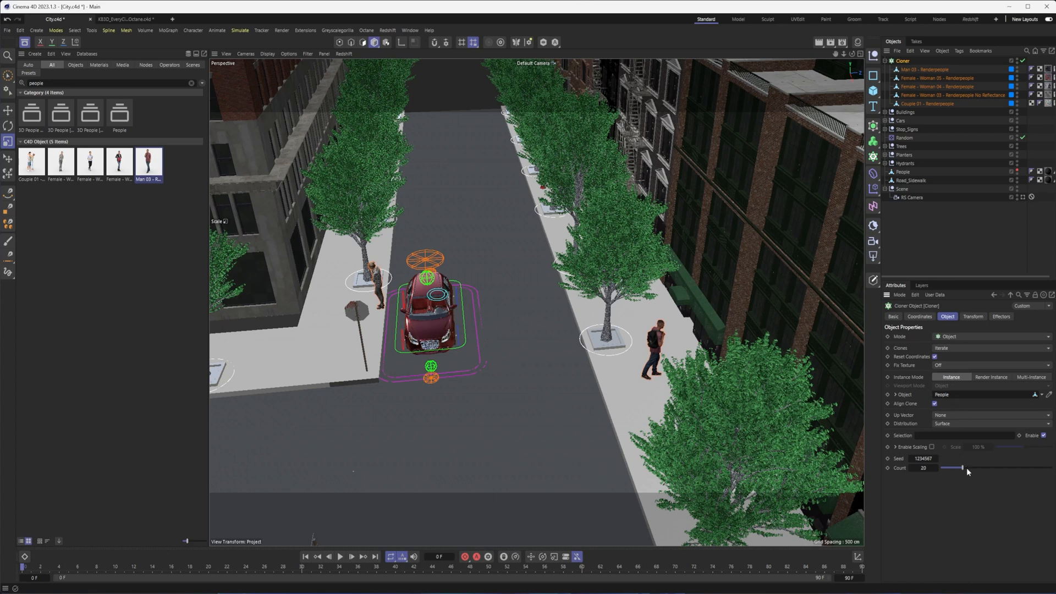
{"action": "left_click_drag", "start_coordinate": [961, 468], "coordinate": [1050, 468]}
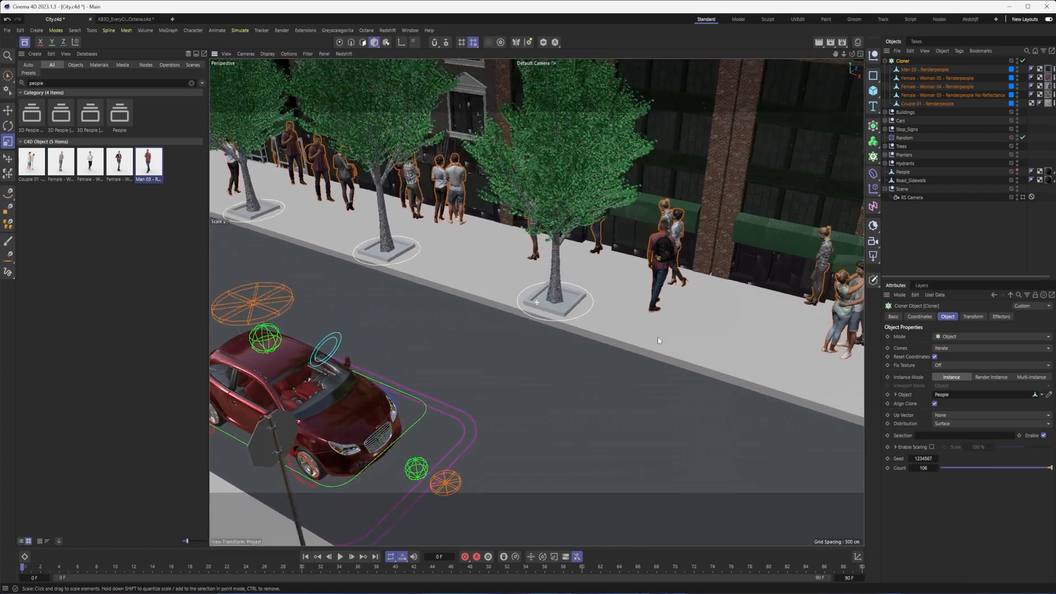
{"action": "left_click_drag", "start_coordinate": [657, 340], "coordinate": [553, 322]}
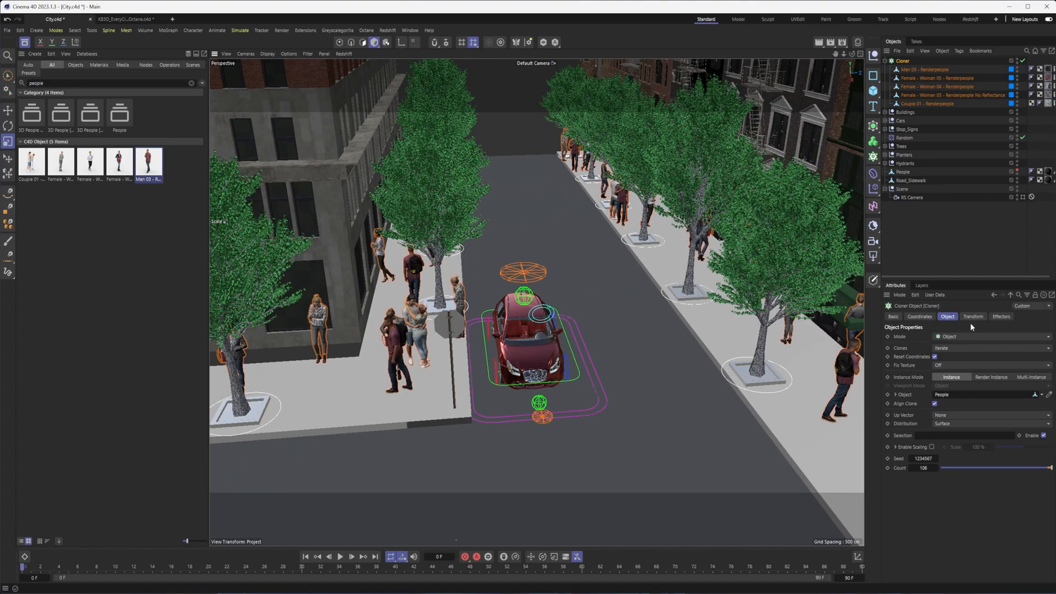
{"action": "left_click", "coordinate": [990, 347]}
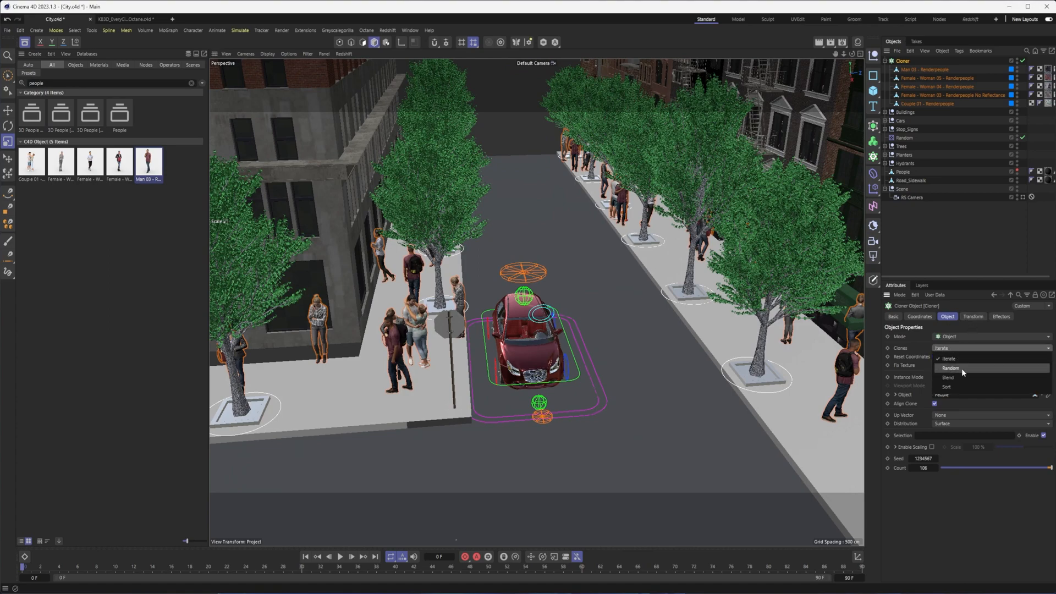
{"action": "left_click", "coordinate": [950, 367]}
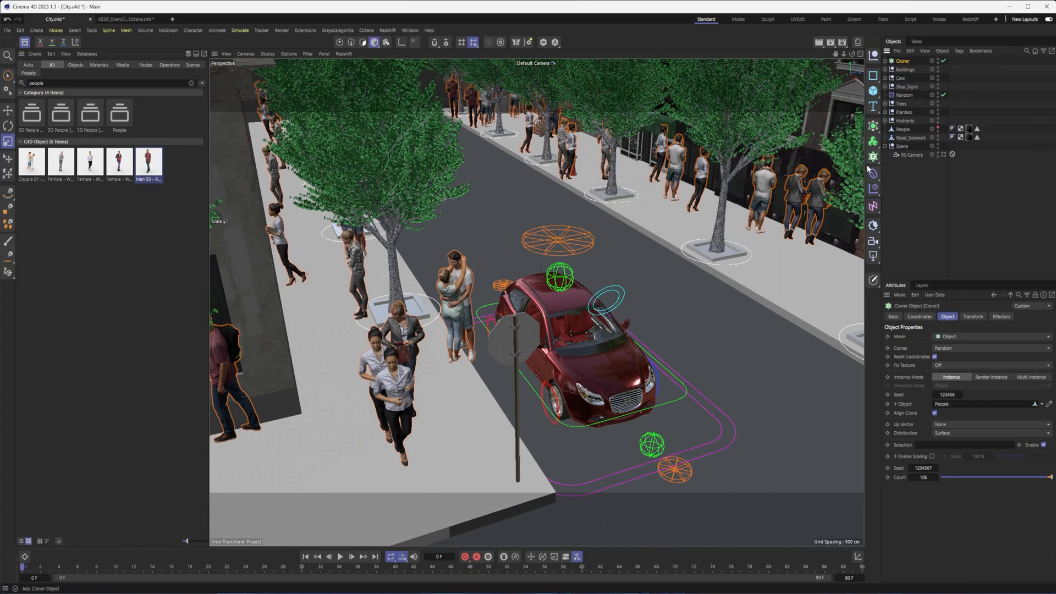
Add a Random effector that rotates clone headings up to 180° with position disabled
{"action": "left_click", "coordinate": [872, 188]}
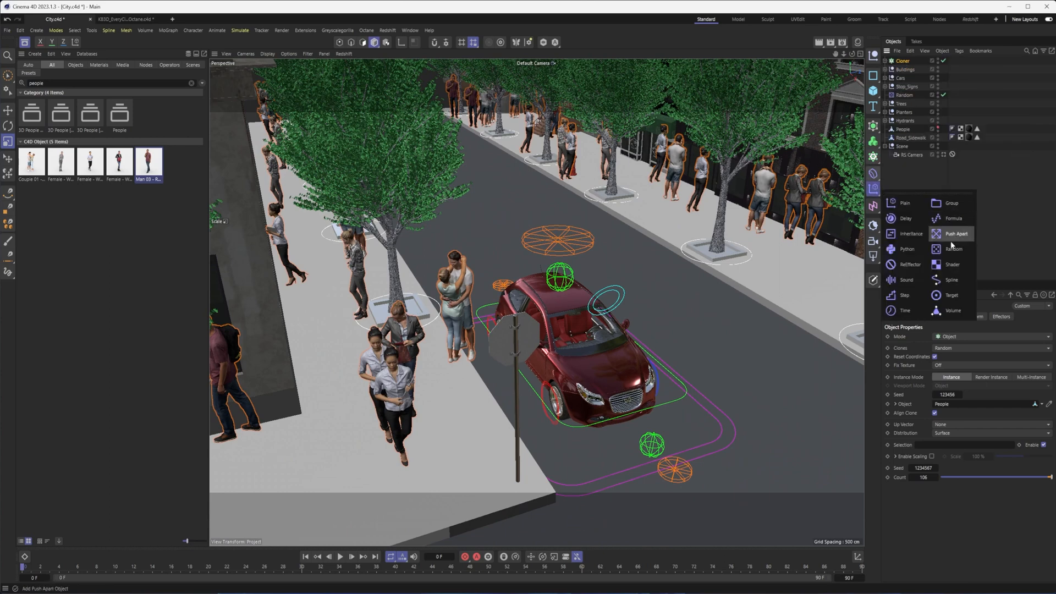
{"action": "left_click", "coordinate": [953, 248]}
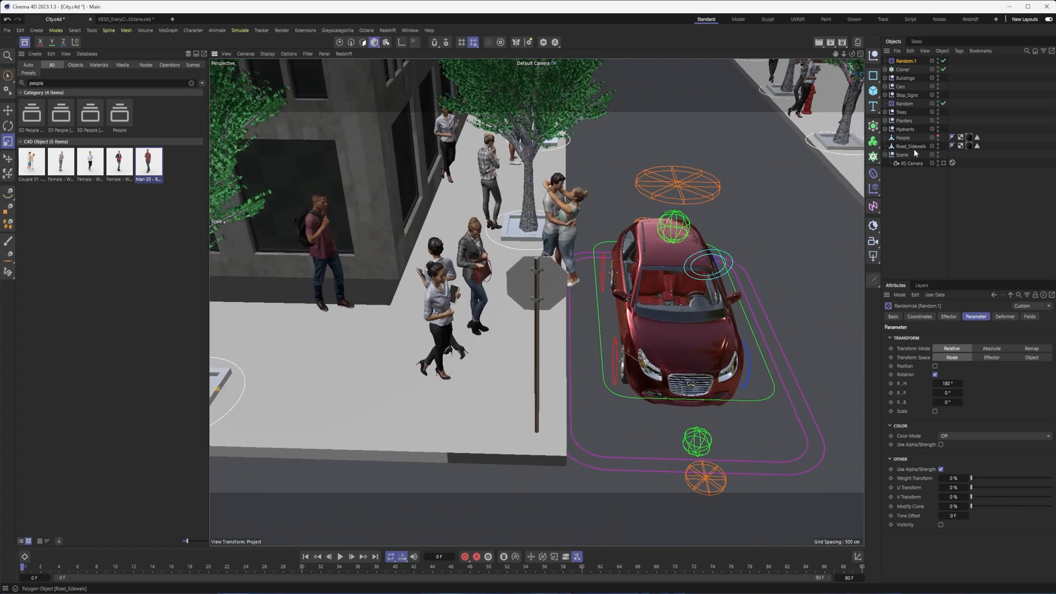
Rectangle-select the sidewalk strip points of Road_Sidewalk where the figures stand
{"action": "left_click", "coordinate": [902, 138]}
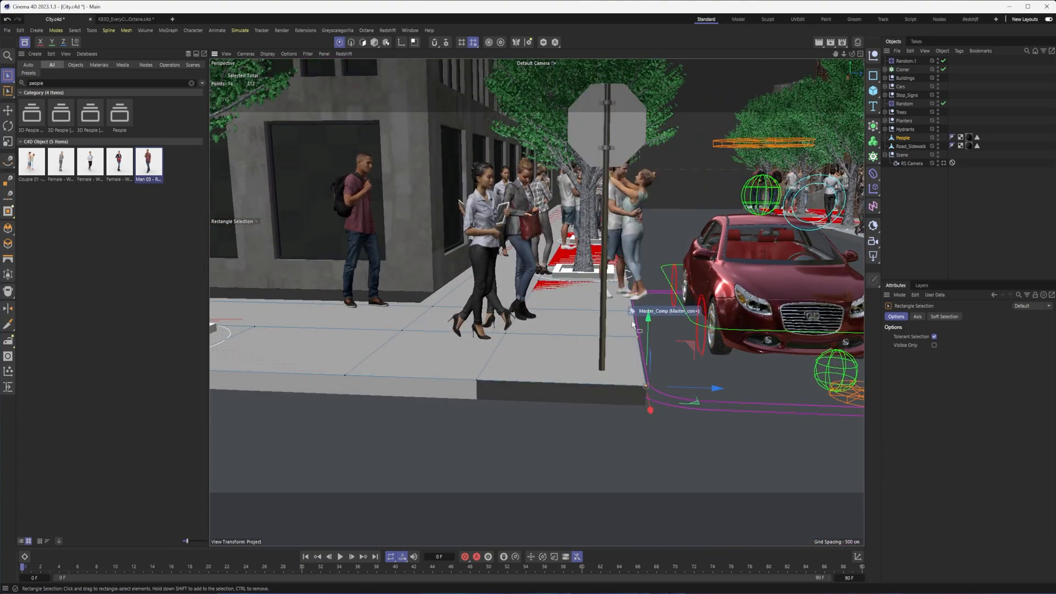
{"action": "left_click_drag", "start_coordinate": [648, 310], "coordinate": [685, 387]}
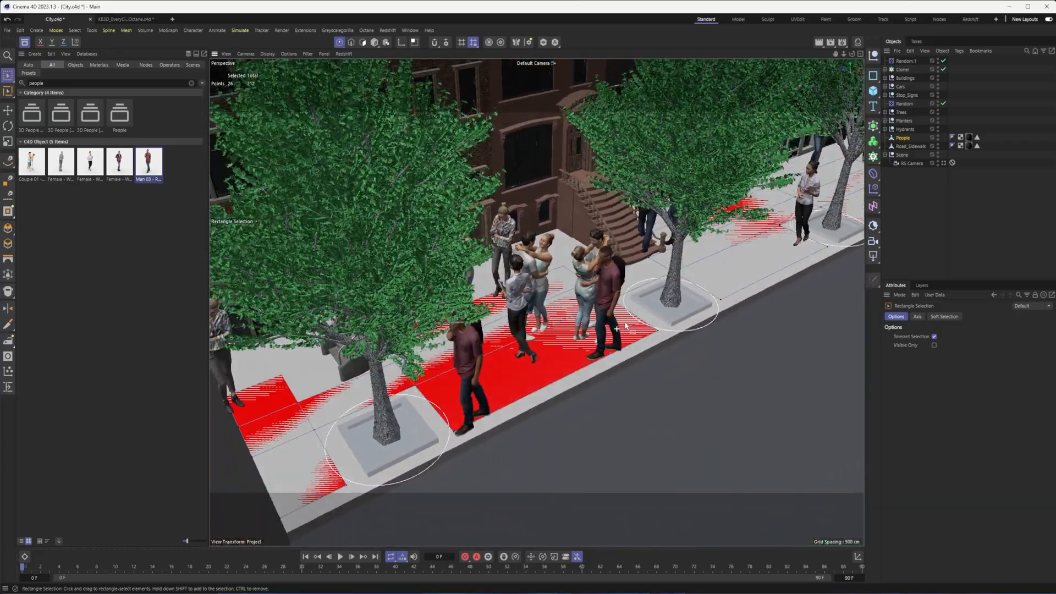
Nudge the Cloner's Seed up to 123464 to reshuffle the crowd
{"action": "left_click", "coordinate": [901, 69]}
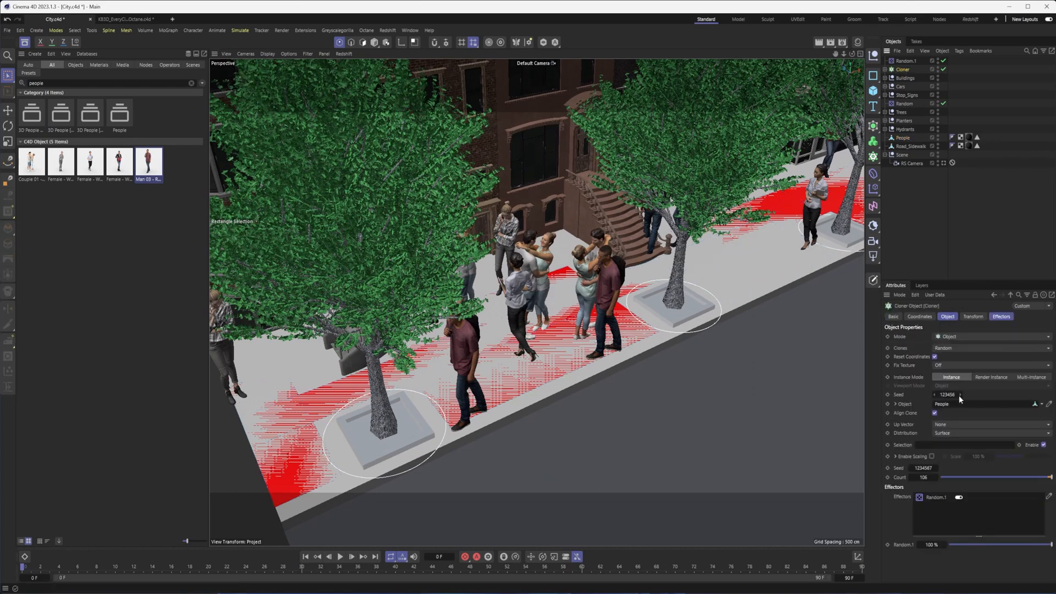
{"action": "left_click", "coordinate": [959, 394]}
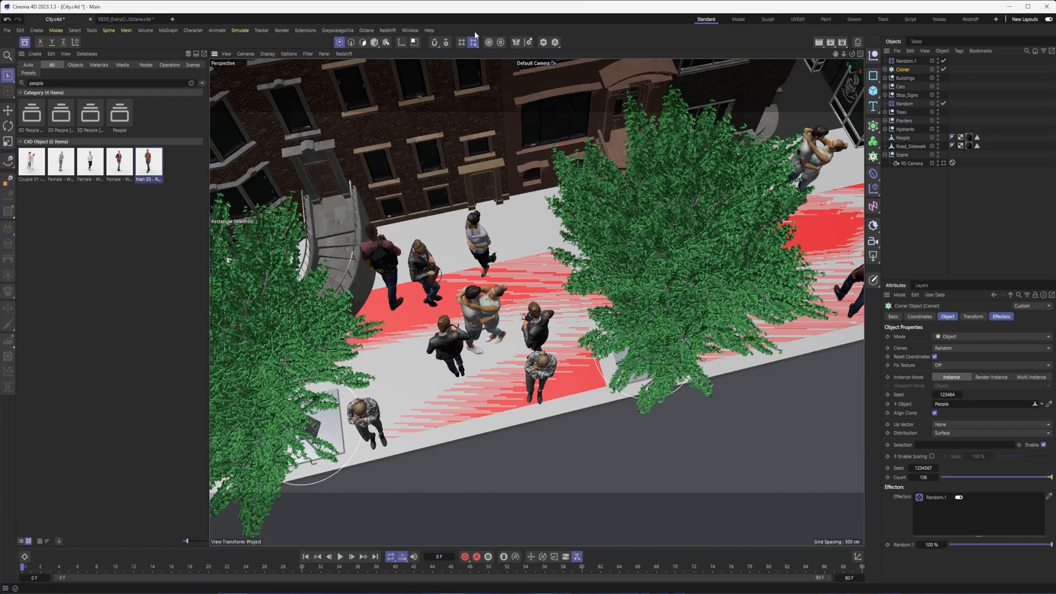
{"action": "left_click", "coordinate": [338, 30]}
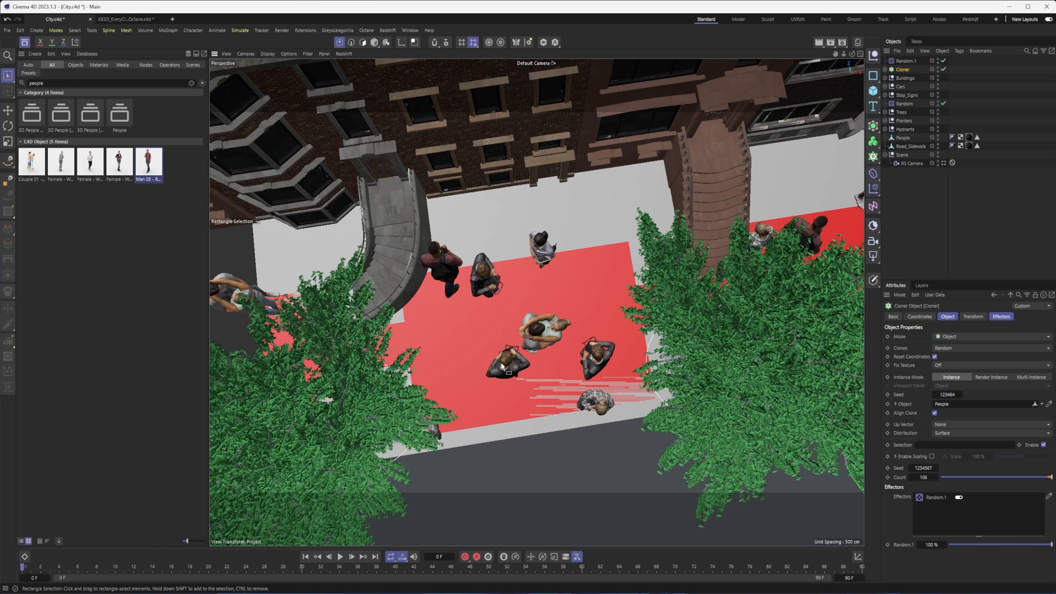
{"action": "left_click", "coordinate": [305, 30]}
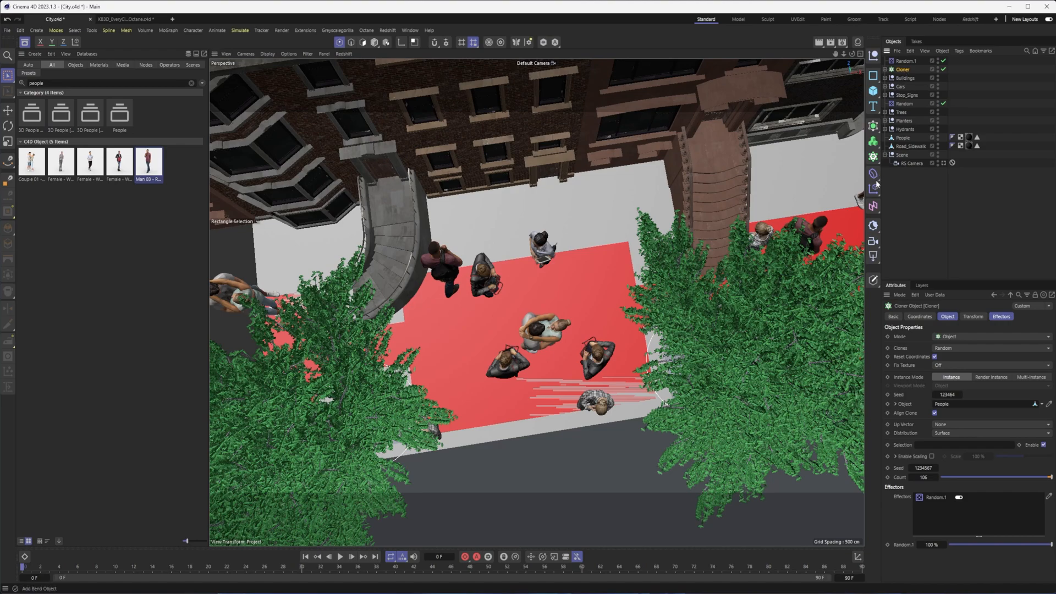
Add a Push Apart effector to the Cloner and show its settings
{"action": "left_click", "coordinate": [873, 187]}
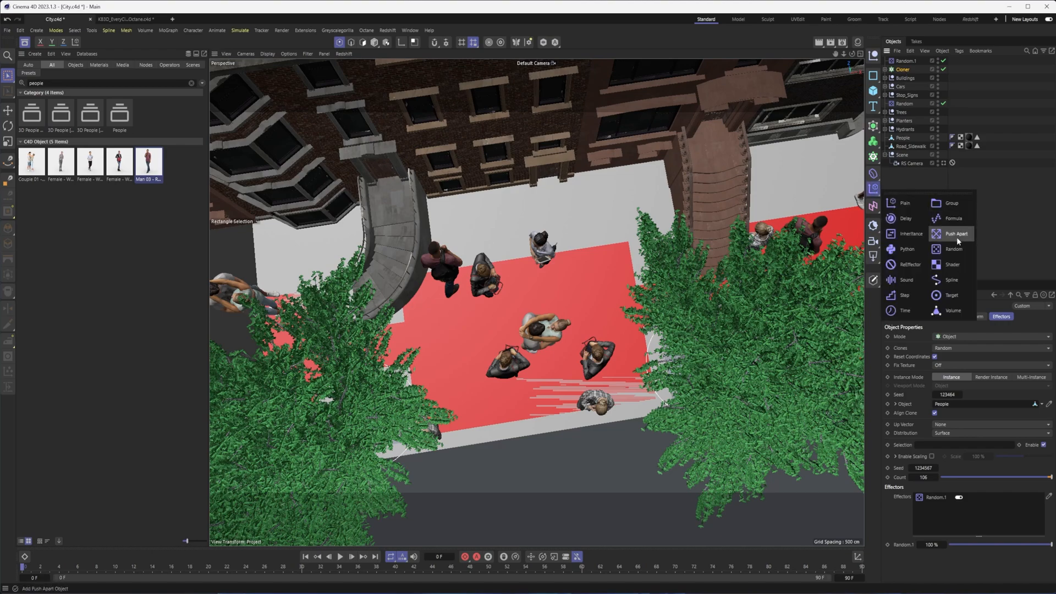
{"action": "left_click", "coordinate": [955, 233]}
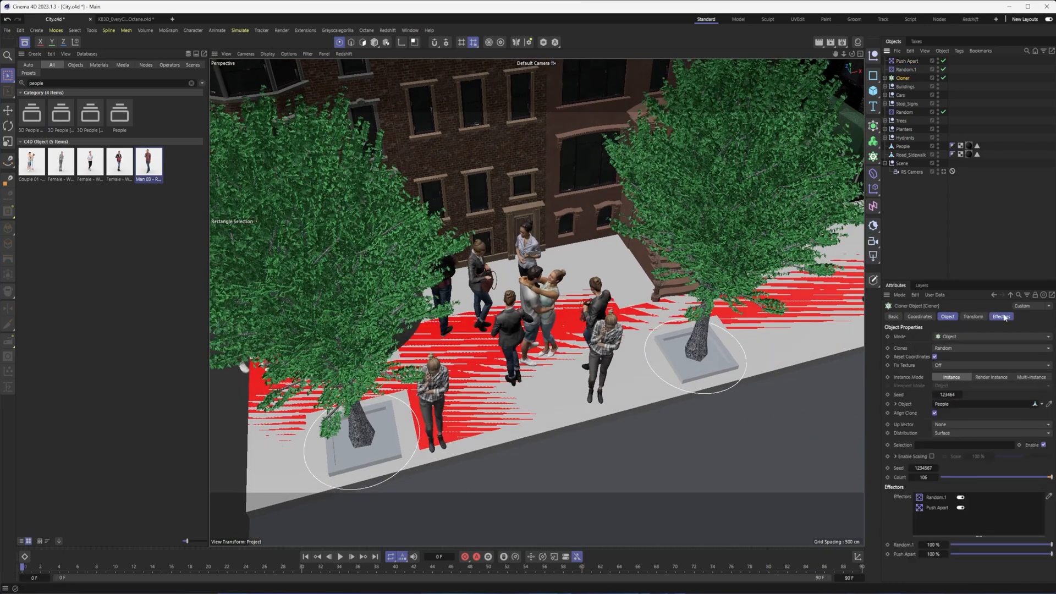
{"action": "left_click", "coordinate": [1001, 317]}
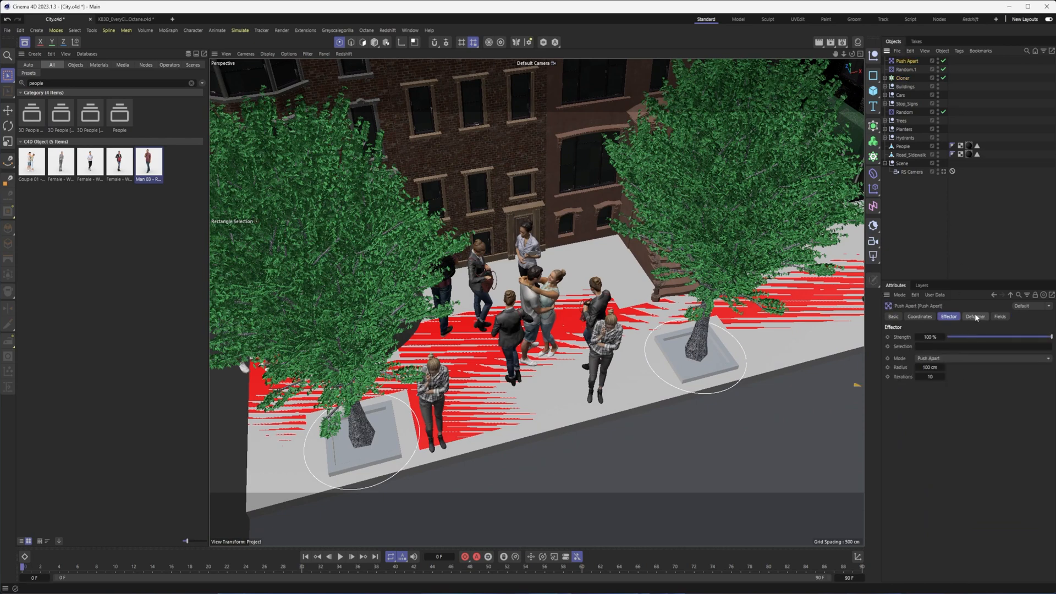
Drag the Push Apart radius through several values around 180 cm, ending near 183 cm
{"action": "left_click_drag", "start_coordinate": [929, 367], "coordinate": [949, 367]}
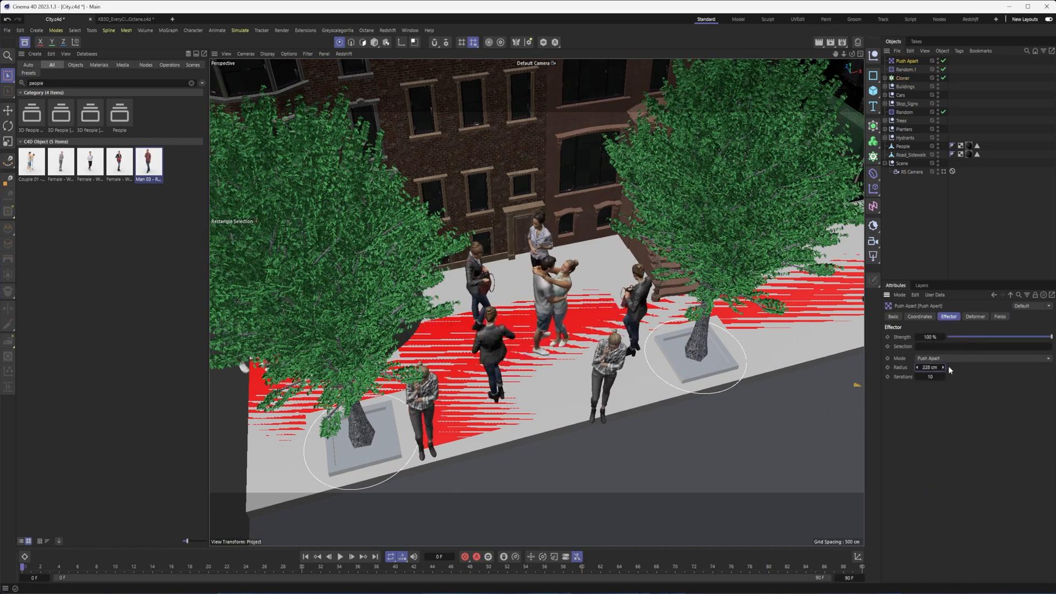
{"action": "left_click_drag", "start_coordinate": [930, 367], "coordinate": [936, 367]}
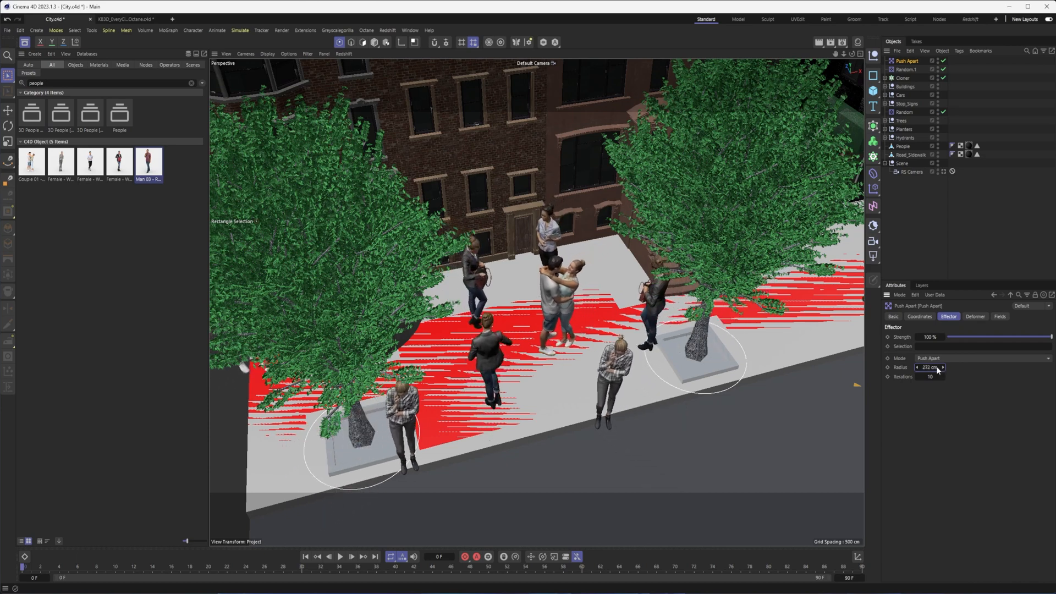
{"action": "left_click_drag", "start_coordinate": [929, 367], "coordinate": [923, 367]}
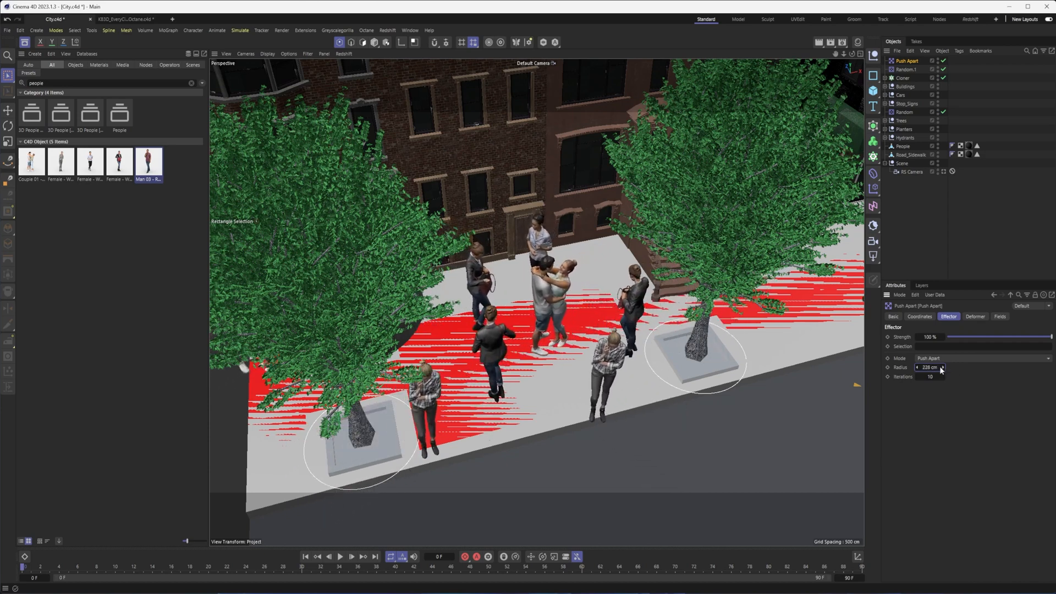
{"action": "left_click_drag", "start_coordinate": [933, 367], "coordinate": [934, 367]}
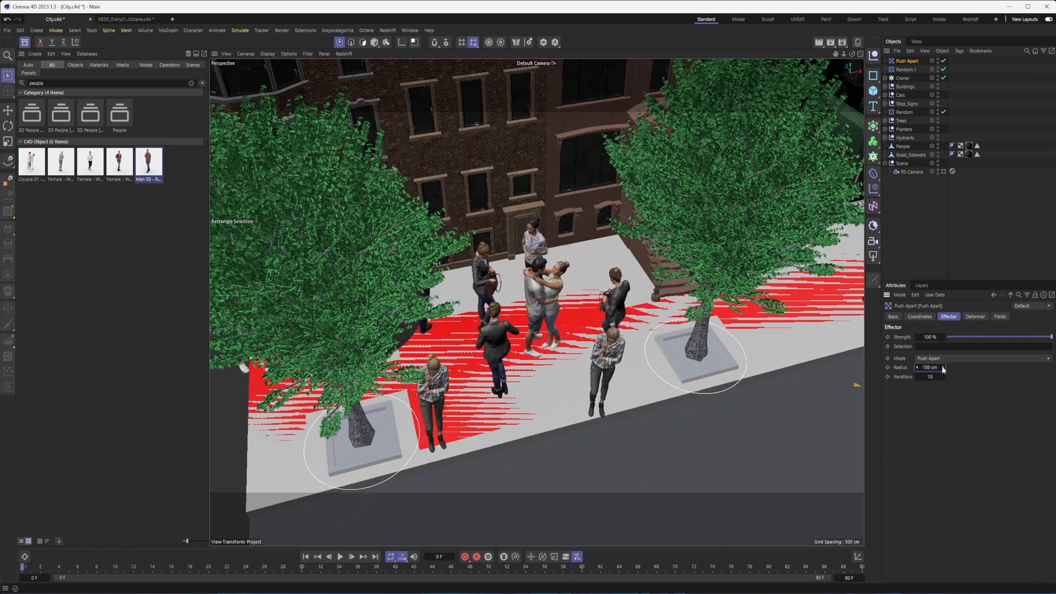
{"action": "left_click_drag", "start_coordinate": [929, 368], "coordinate": [942, 368]}
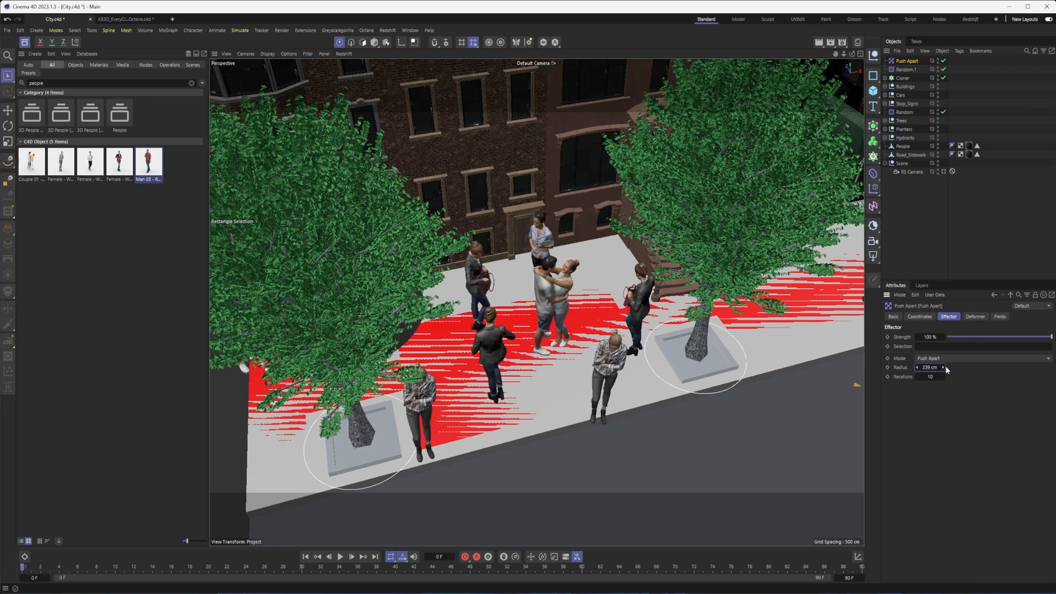
{"action": "left_click_drag", "start_coordinate": [932, 367], "coordinate": [924, 367]}
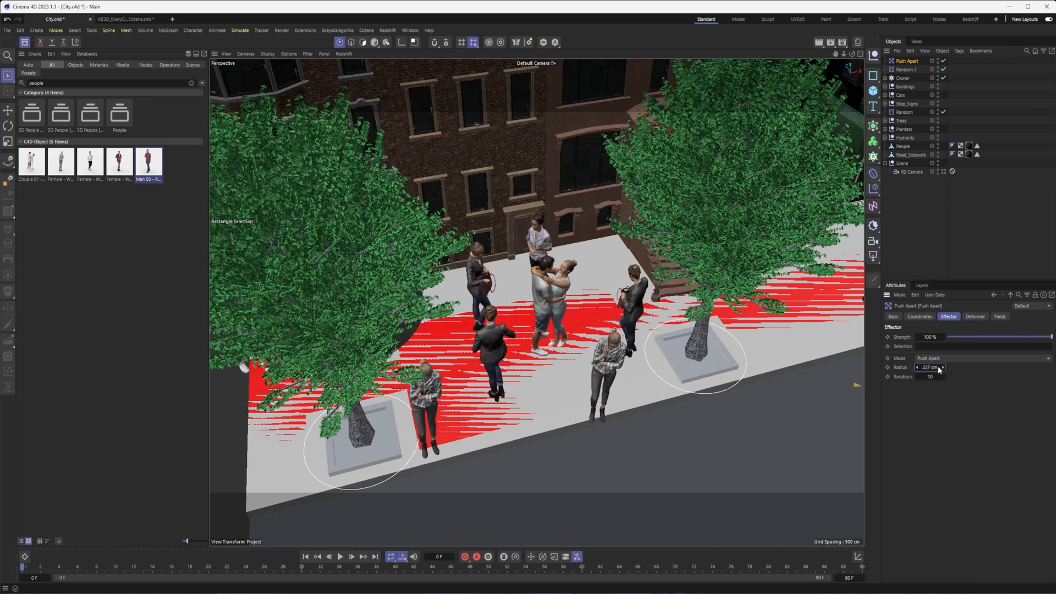
{"action": "left_click_drag", "start_coordinate": [932, 367], "coordinate": [916, 368]}
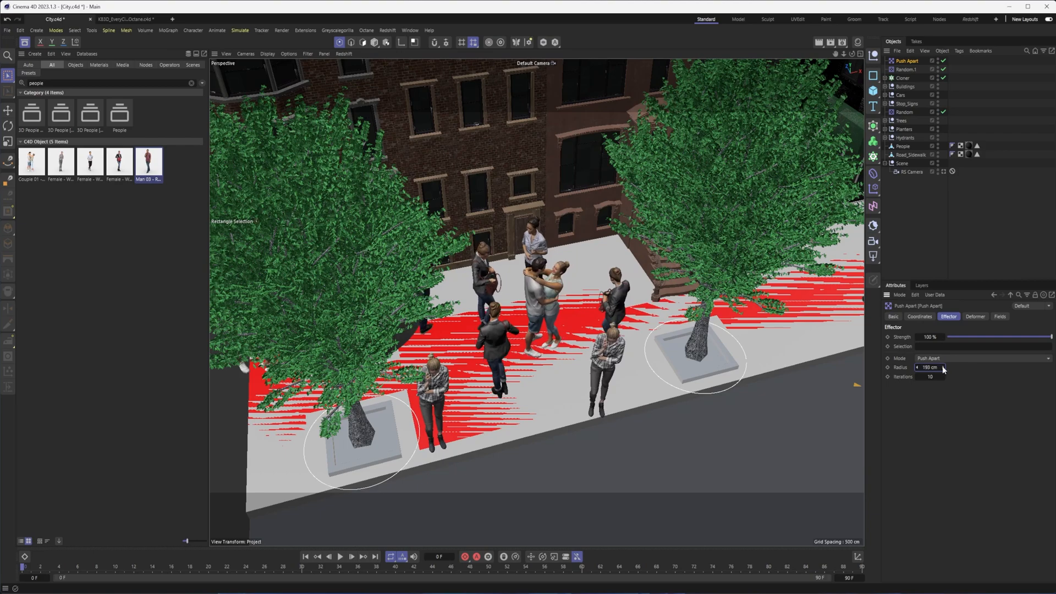
{"action": "left_click_drag", "start_coordinate": [929, 367], "coordinate": [943, 367]}
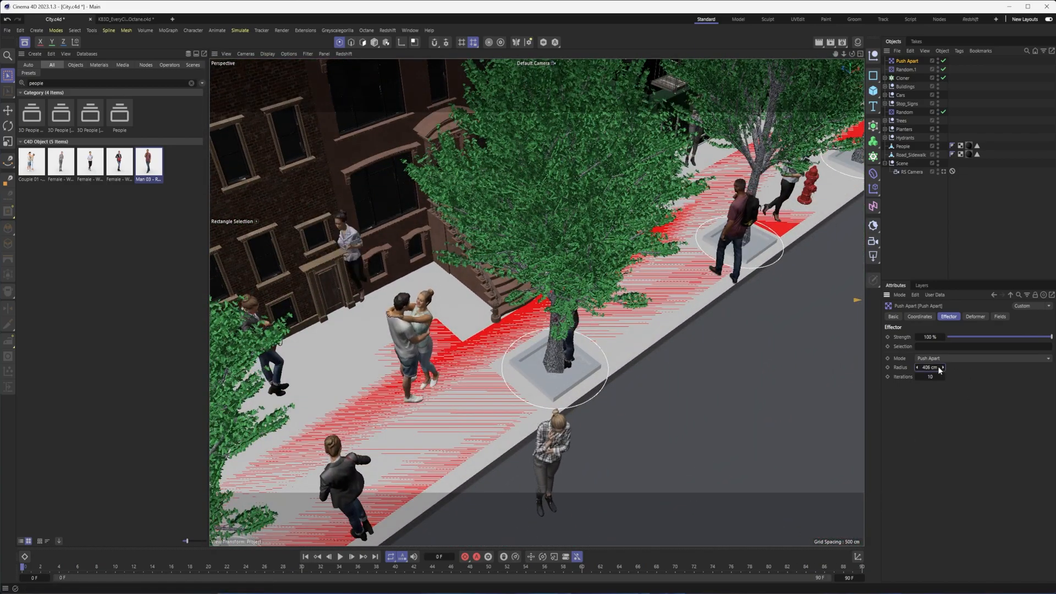
{"action": "left_click_drag", "start_coordinate": [932, 367], "coordinate": [926, 368]}
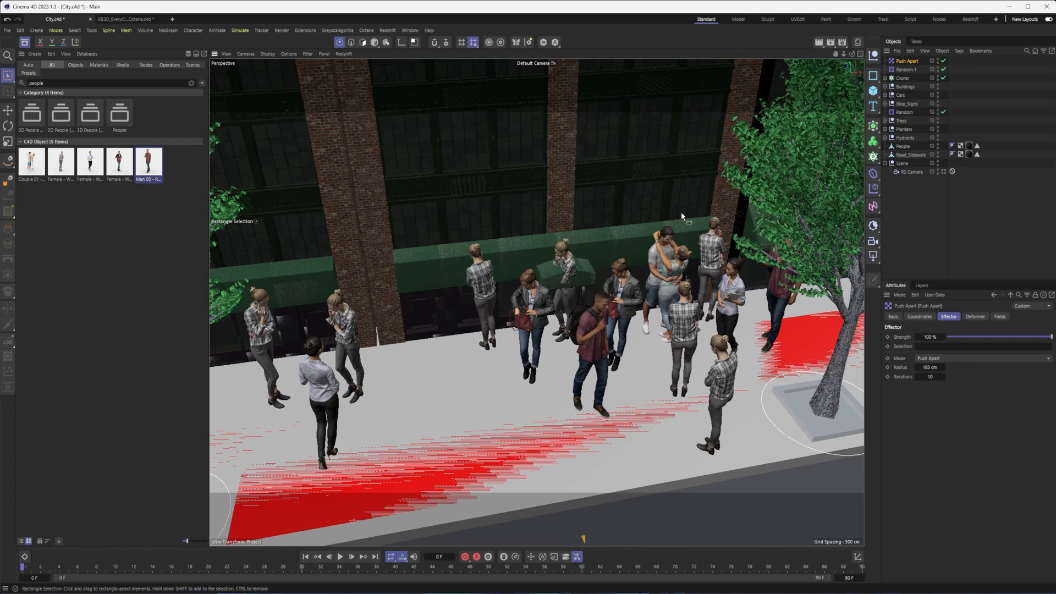
{"action": "mouse_move", "coordinate": [902, 78]}
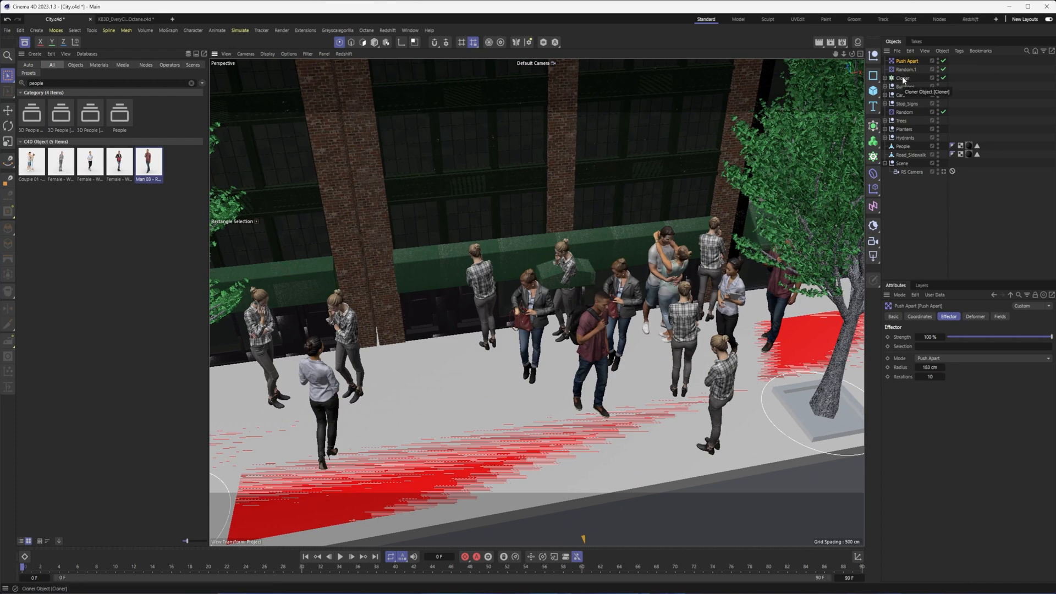
Show the Cloner's effector list with Push Apart and Random.1, then reach for the MoGraph menu
{"action": "left_click", "coordinate": [901, 77]}
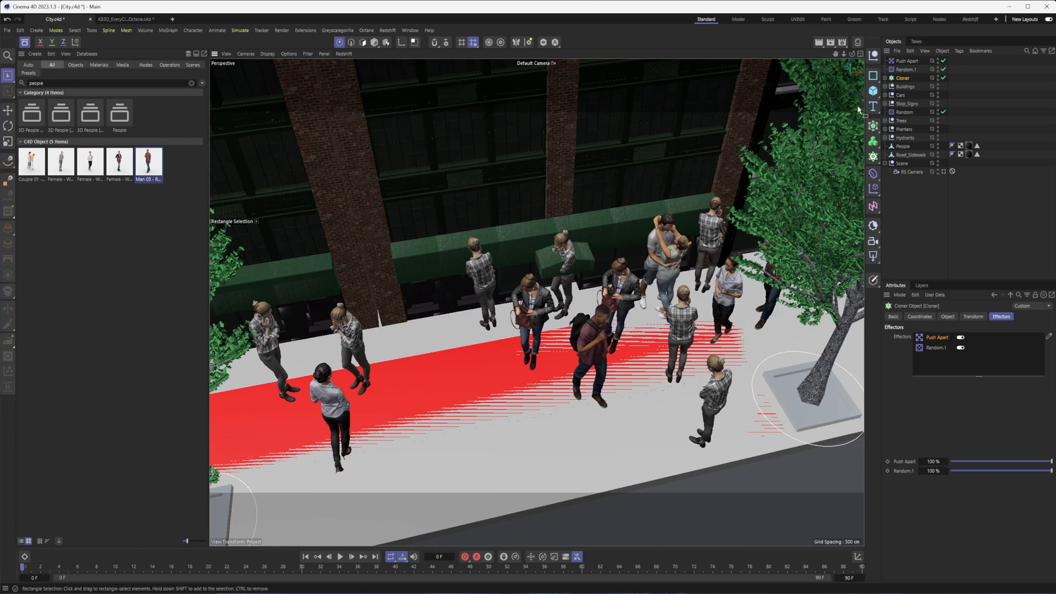
{"action": "mouse_move", "coordinate": [823, 105]}
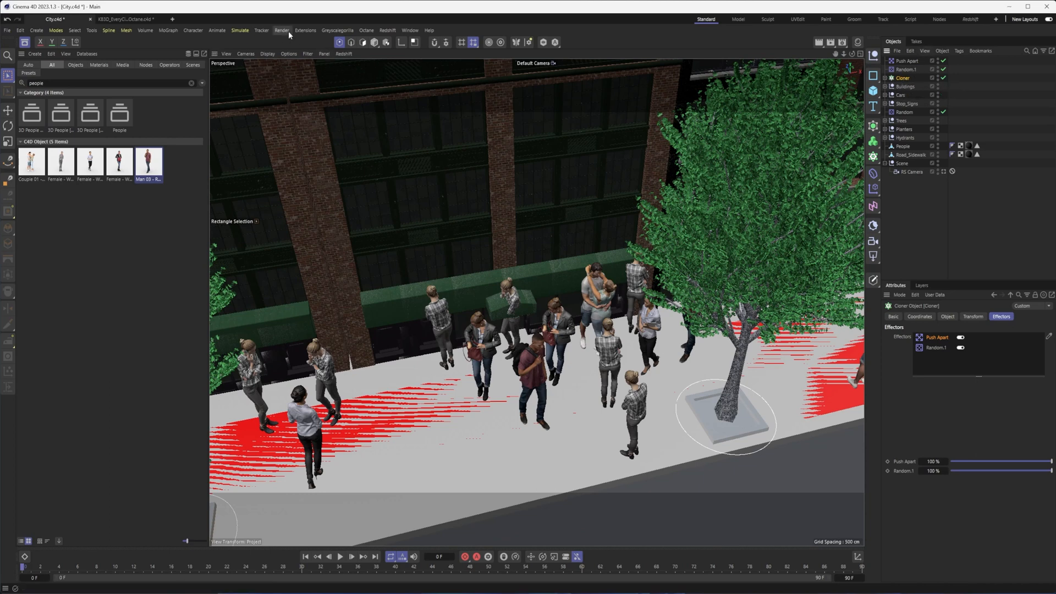
{"action": "left_click", "coordinate": [168, 31]}
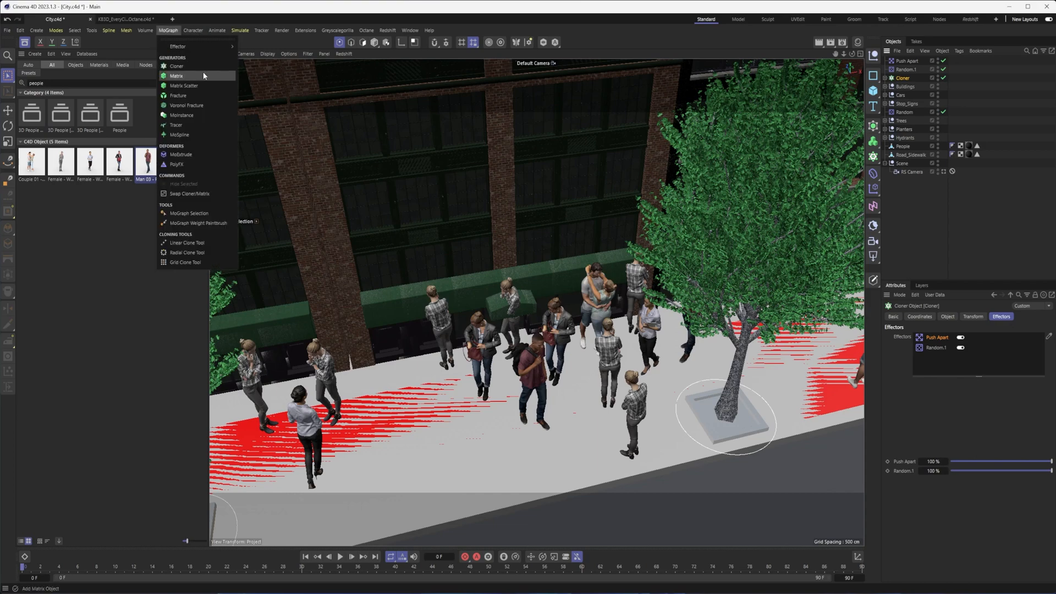
{"action": "mouse_move", "coordinate": [188, 213]}
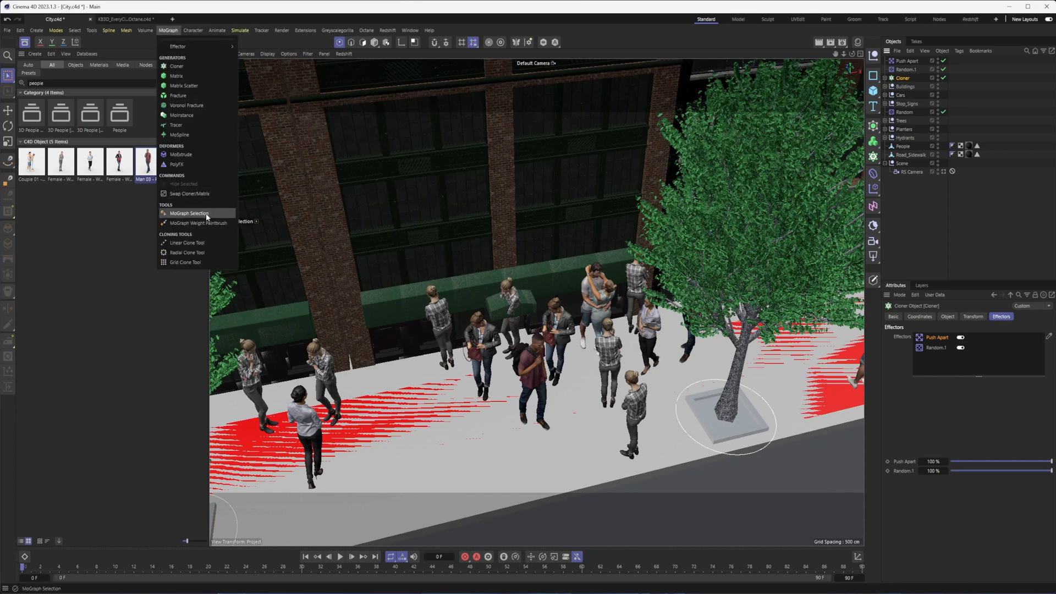
Paint a MoGraph Selection over the misplaced clone figures near the curb, creating a selection tag
{"action": "left_click", "coordinate": [189, 213]}
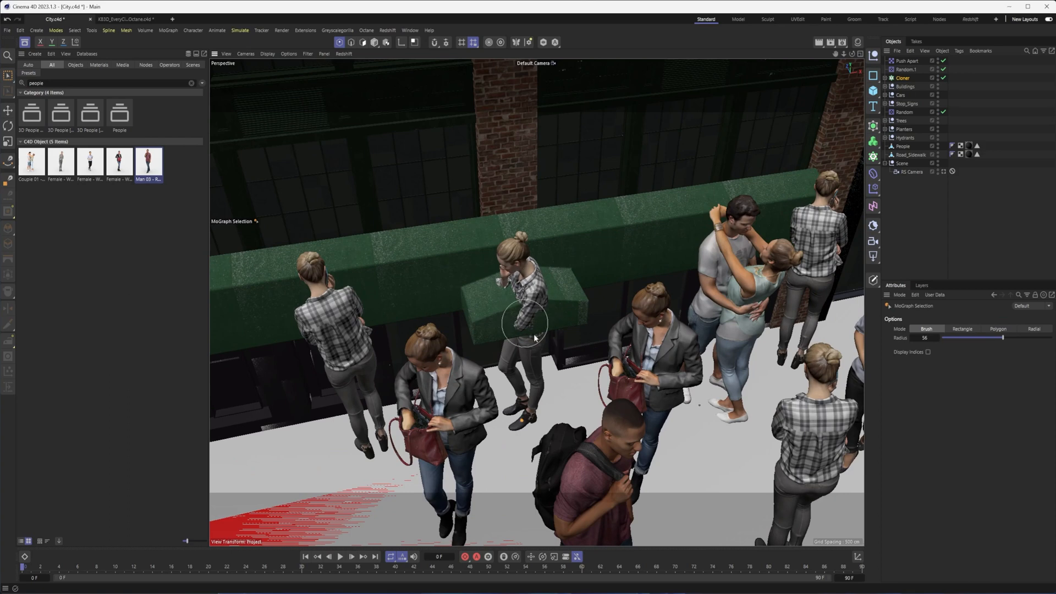
{"action": "left_click", "coordinate": [928, 352]}
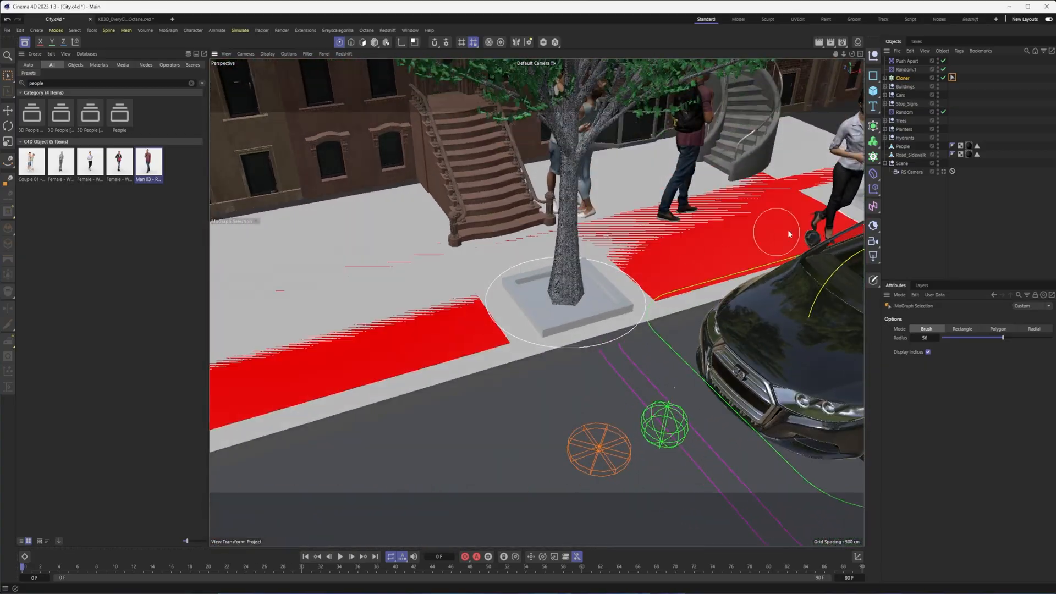
{"action": "left_click_drag", "start_coordinate": [777, 233], "coordinate": [574, 335]}
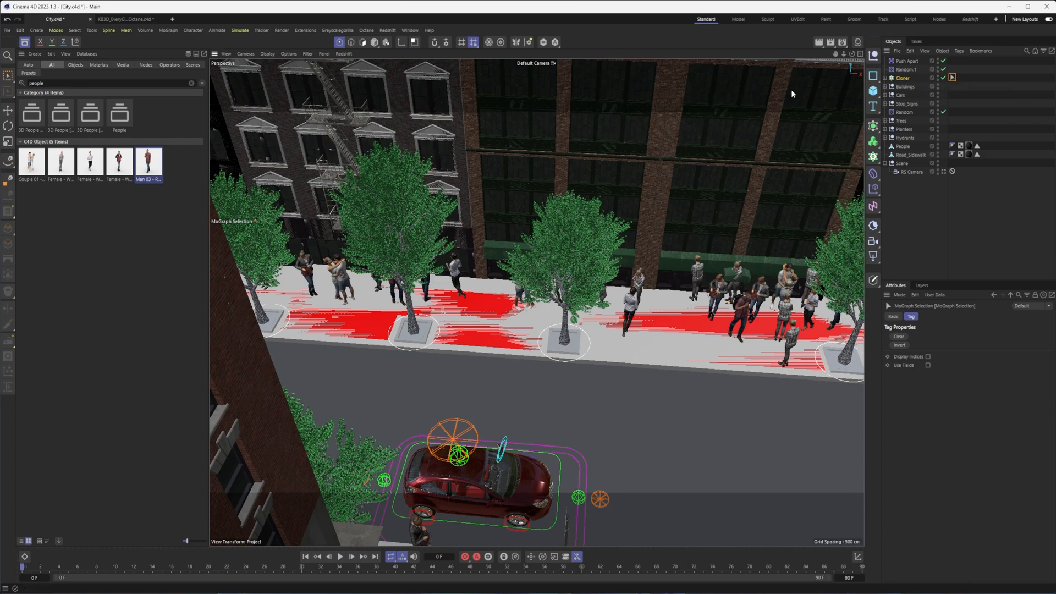
Add a Hide Selected effector for the painted clones and confirm it sits with Push Apart and Random.1
{"action": "left_click", "coordinate": [167, 31]}
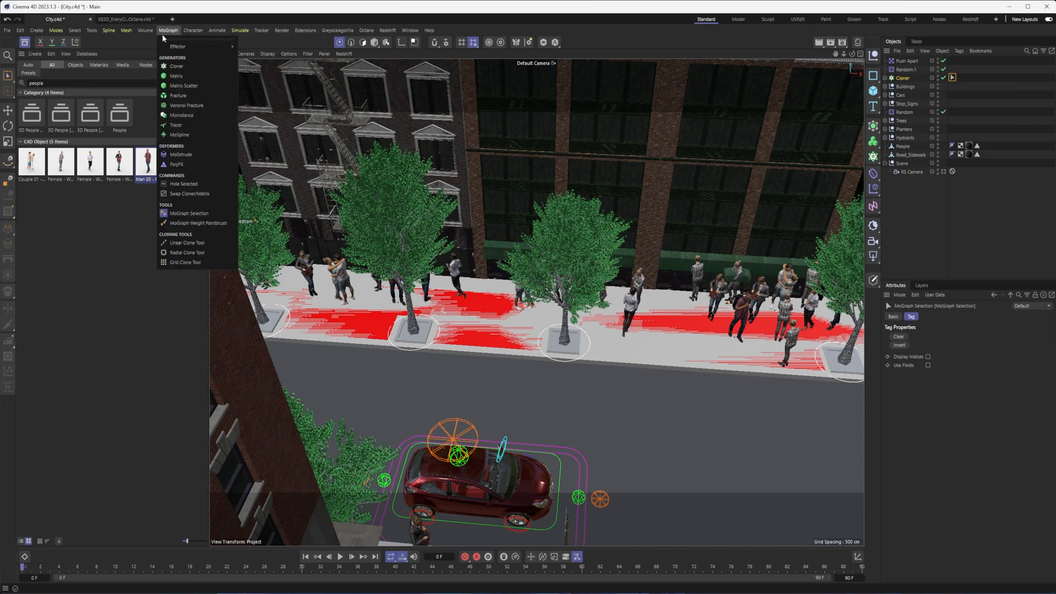
{"action": "mouse_move", "coordinate": [195, 194]}
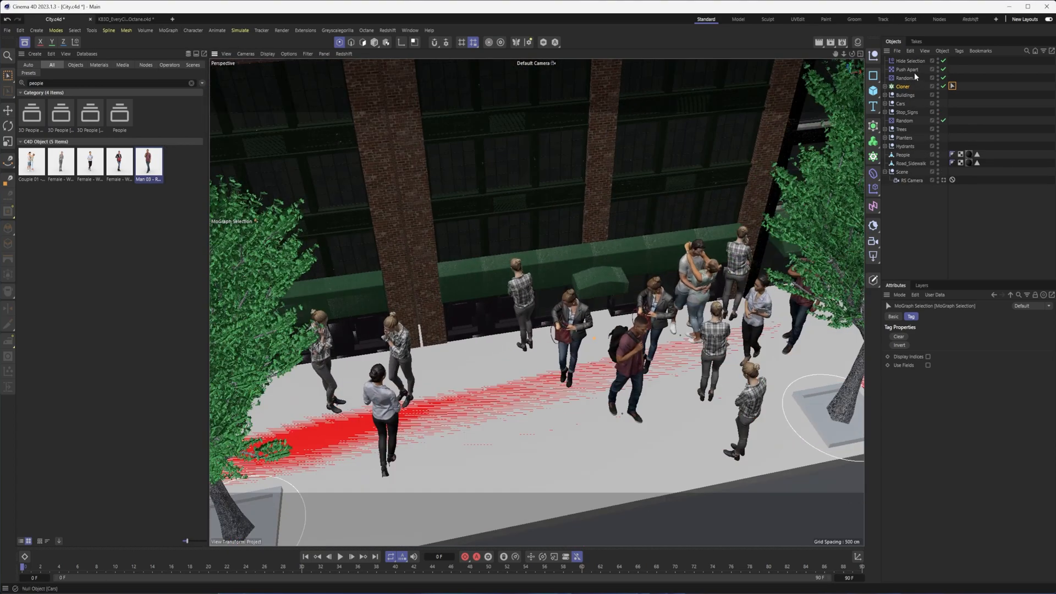
{"action": "left_click", "coordinate": [942, 61]}
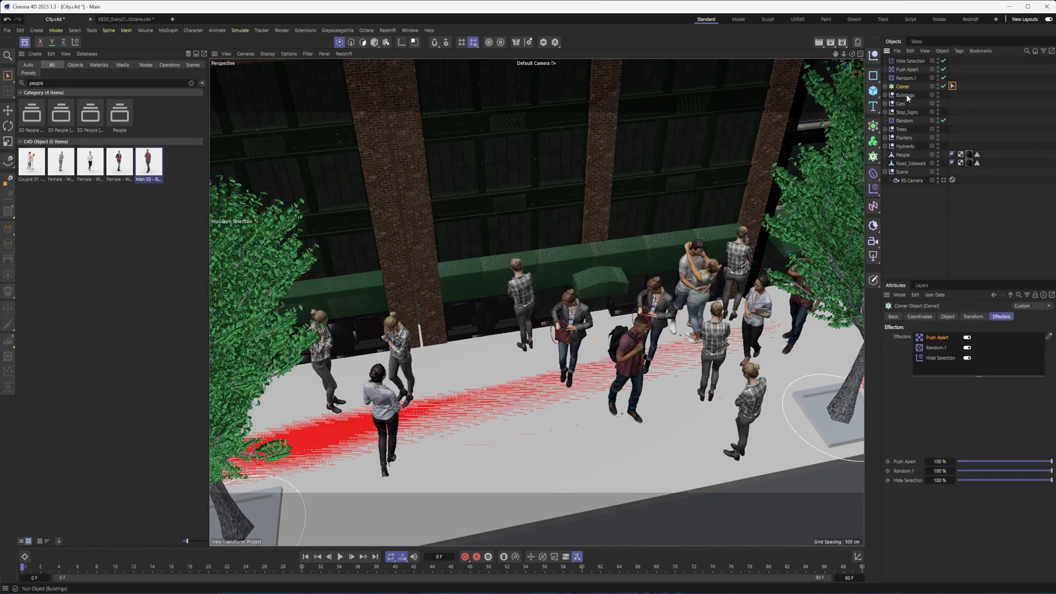
{"action": "left_click", "coordinate": [910, 60]}
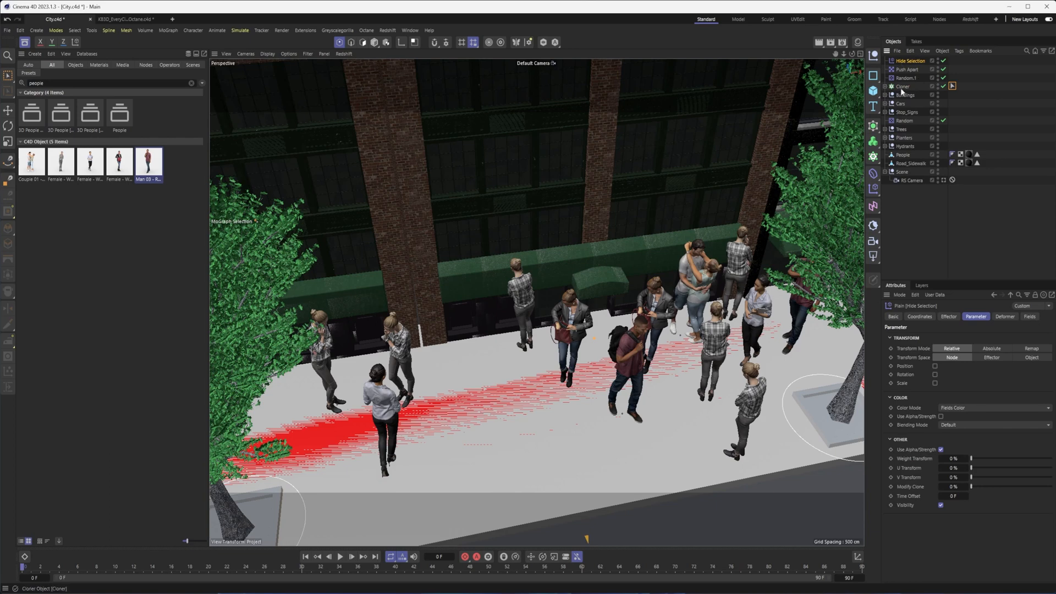
{"action": "left_click", "coordinate": [901, 86]}
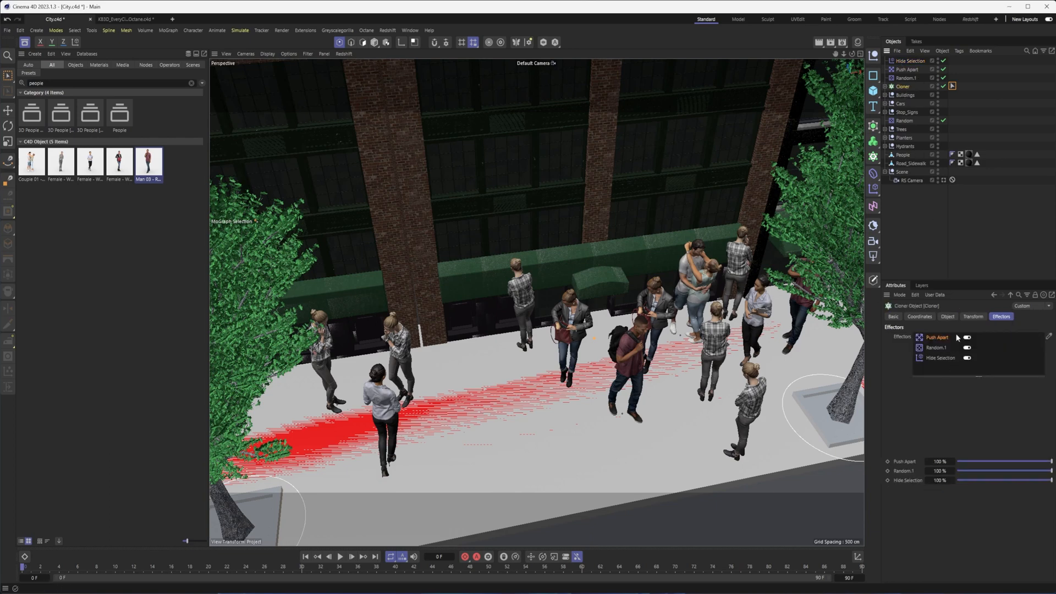
{"action": "left_click", "coordinate": [947, 317]}
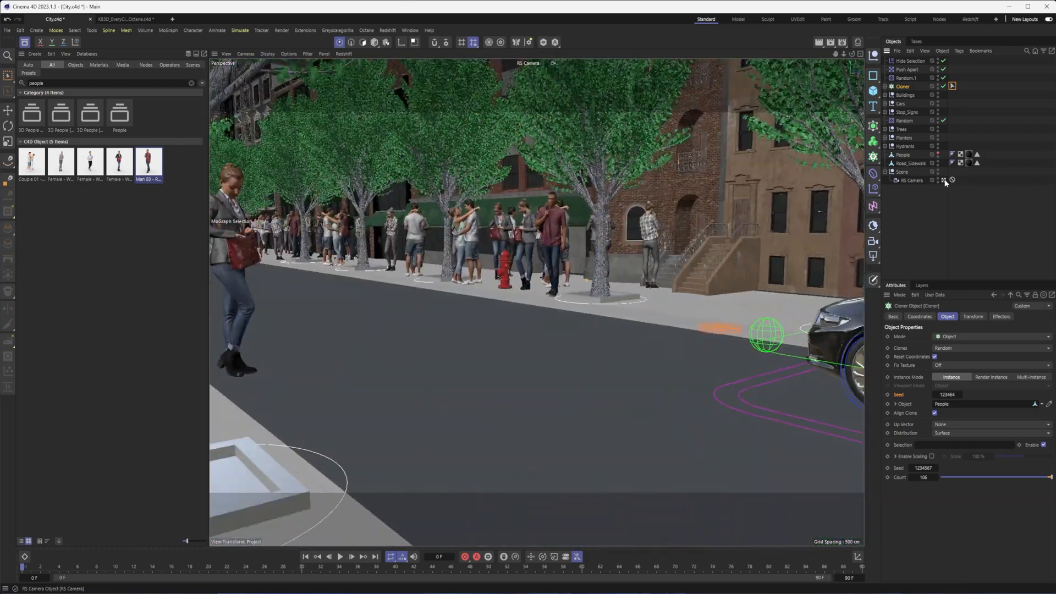
{"action": "mouse_move", "coordinate": [943, 179]}
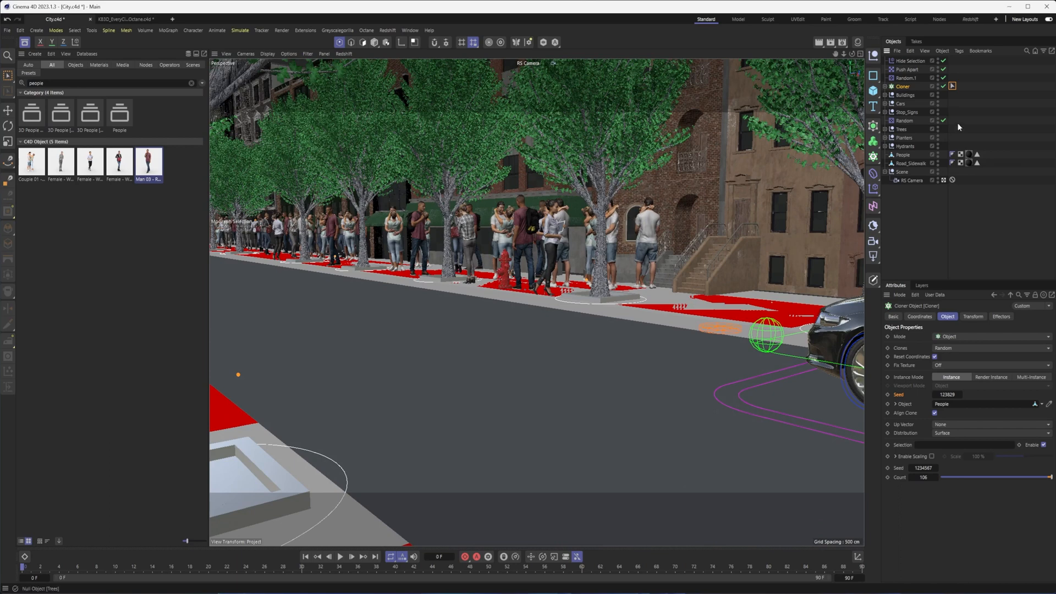
{"action": "mouse_move", "coordinate": [935, 109]}
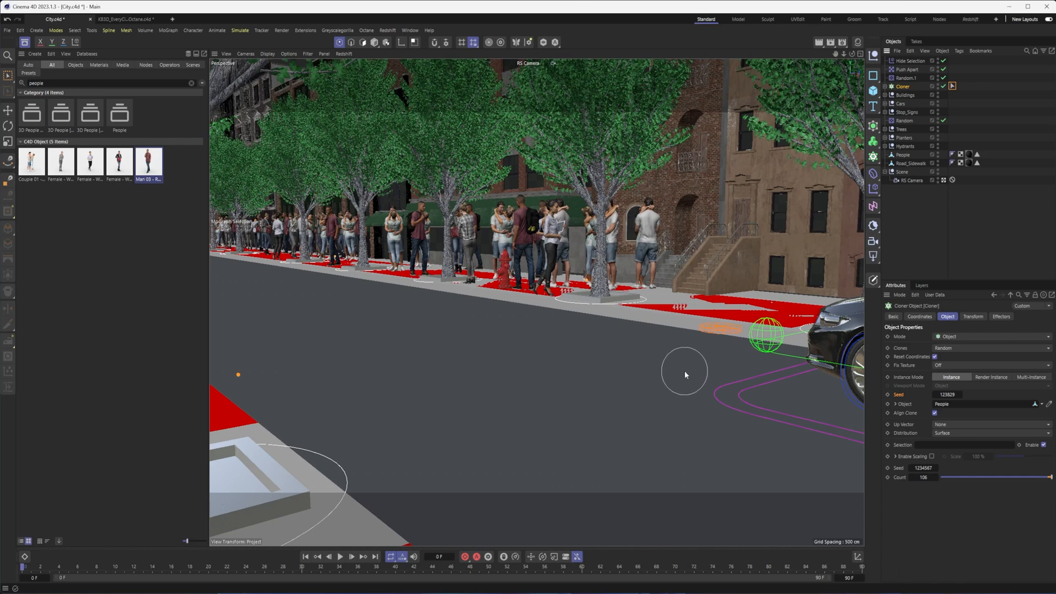
{"action": "mouse_move", "coordinate": [715, 313]}
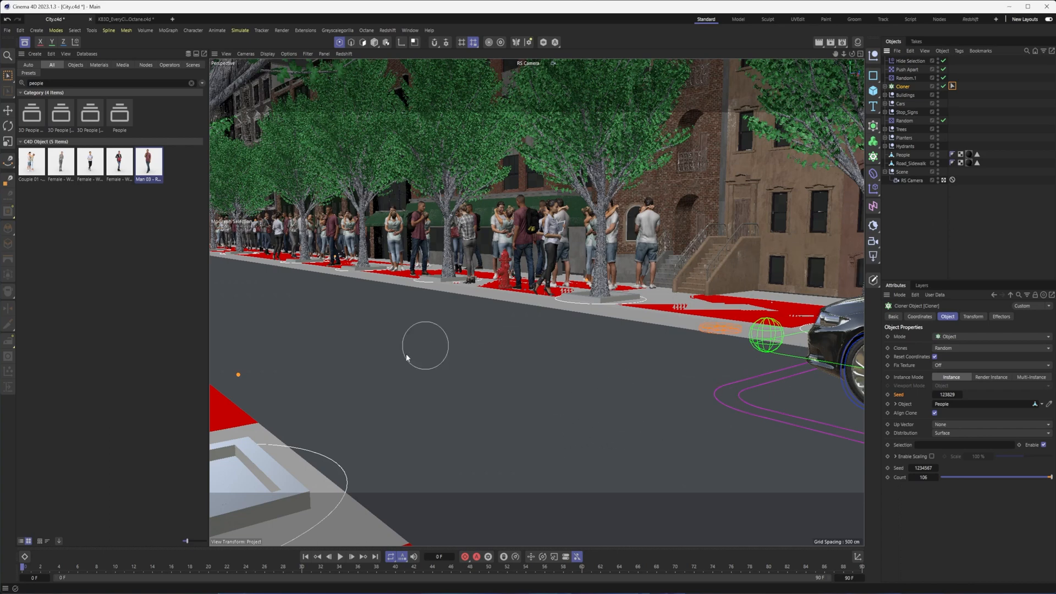
{"action": "mouse_move", "coordinate": [407, 390]}
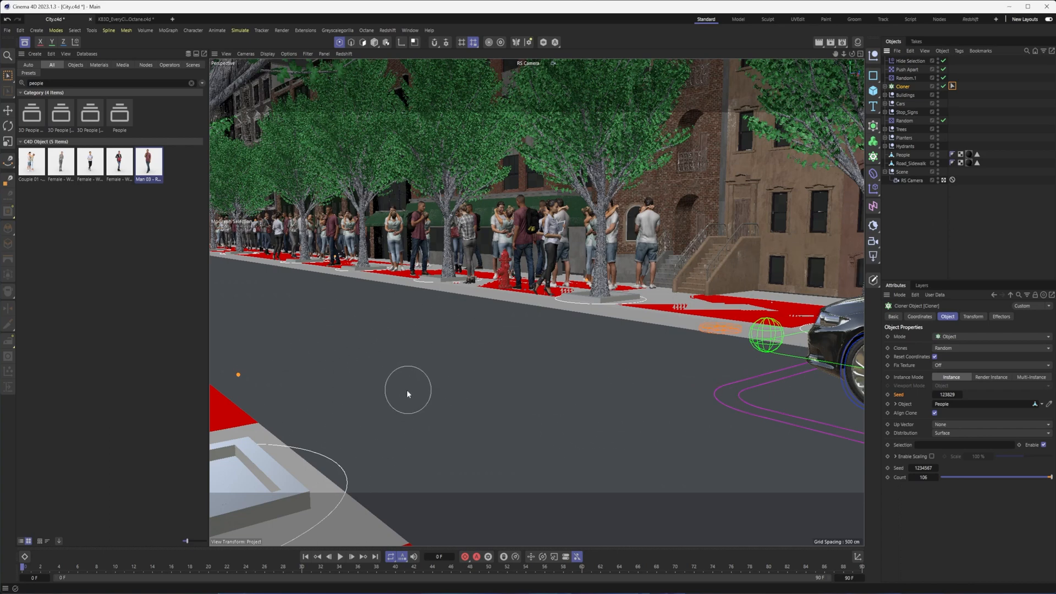
{"action": "mouse_move", "coordinate": [567, 421]}
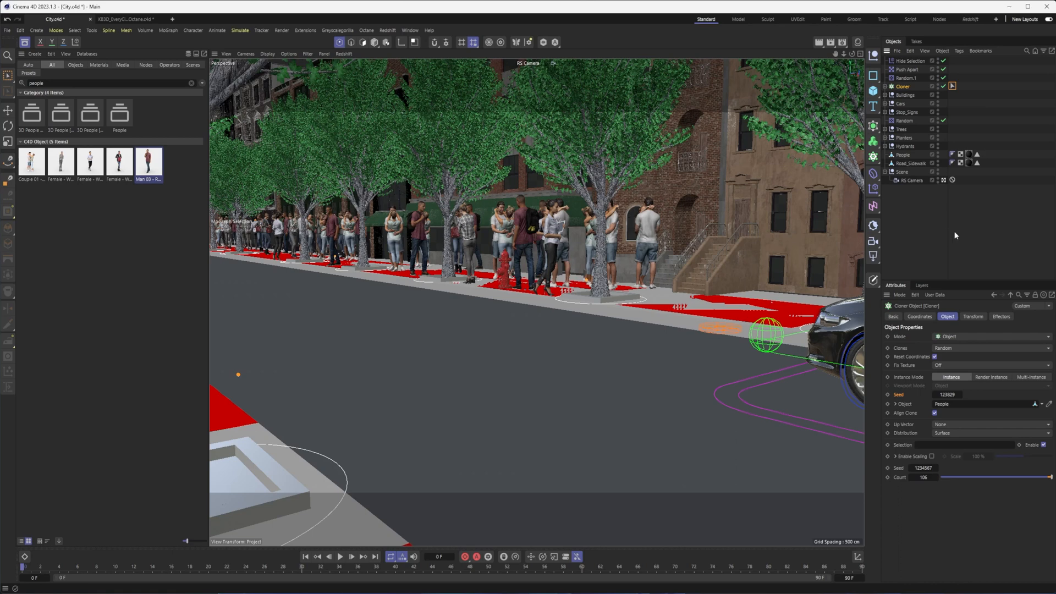
{"action": "mouse_move", "coordinate": [953, 238]}
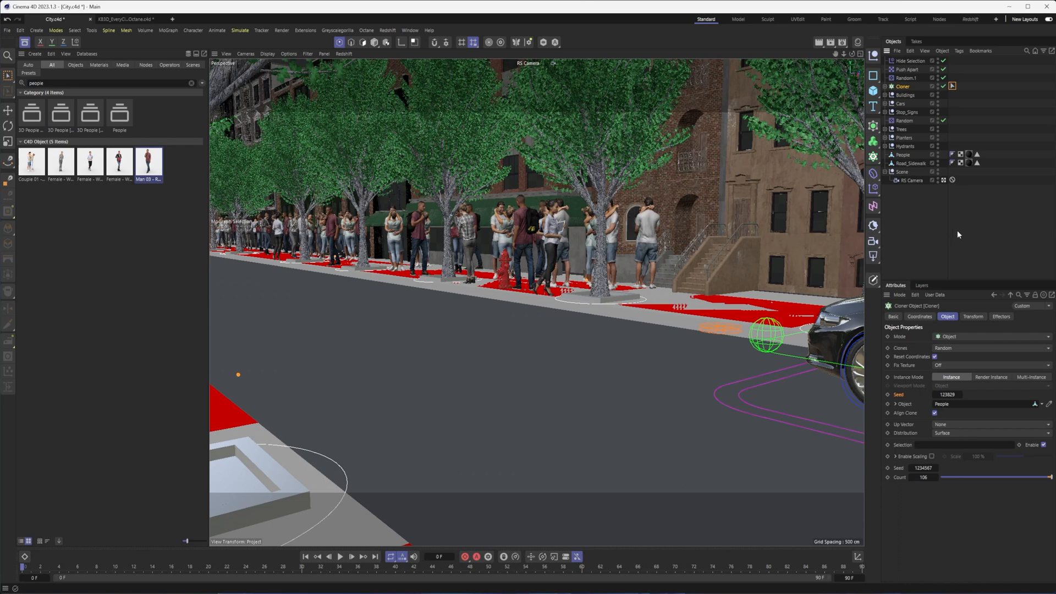
{"action": "mouse_move", "coordinate": [962, 364]}
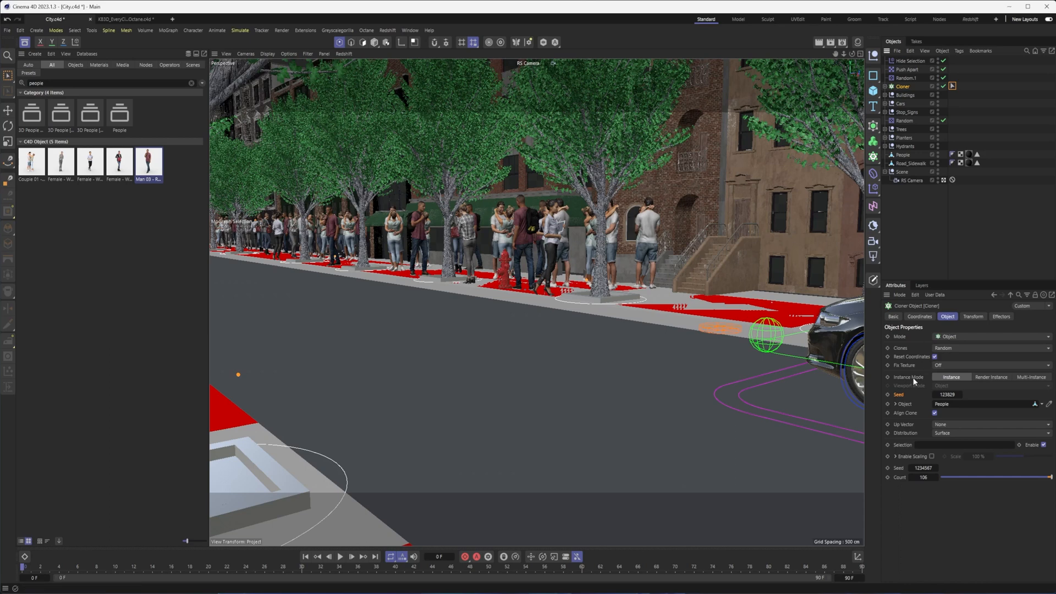
{"action": "mouse_move", "coordinate": [980, 379]}
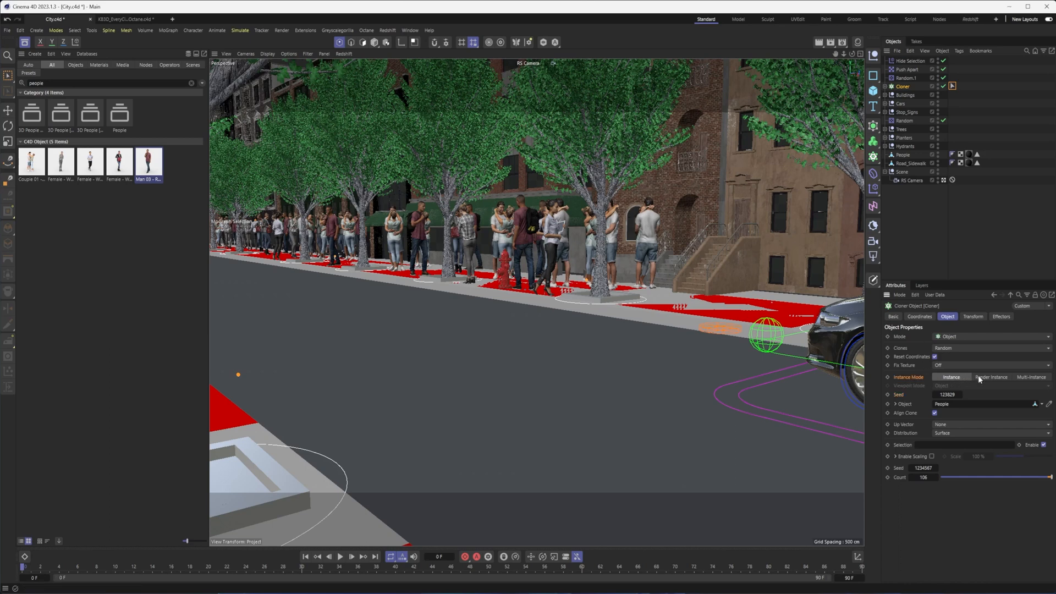
Set the Cloner to Multi-Instance mode with Bounding Box viewport display
{"action": "left_click", "coordinate": [991, 377]}
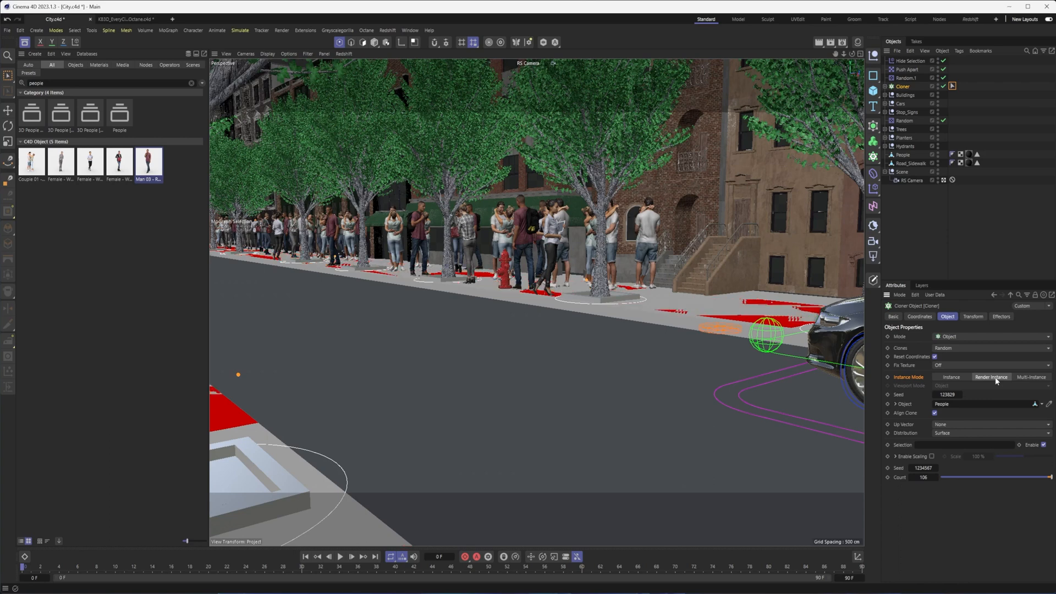
{"action": "left_click", "coordinate": [1030, 378]}
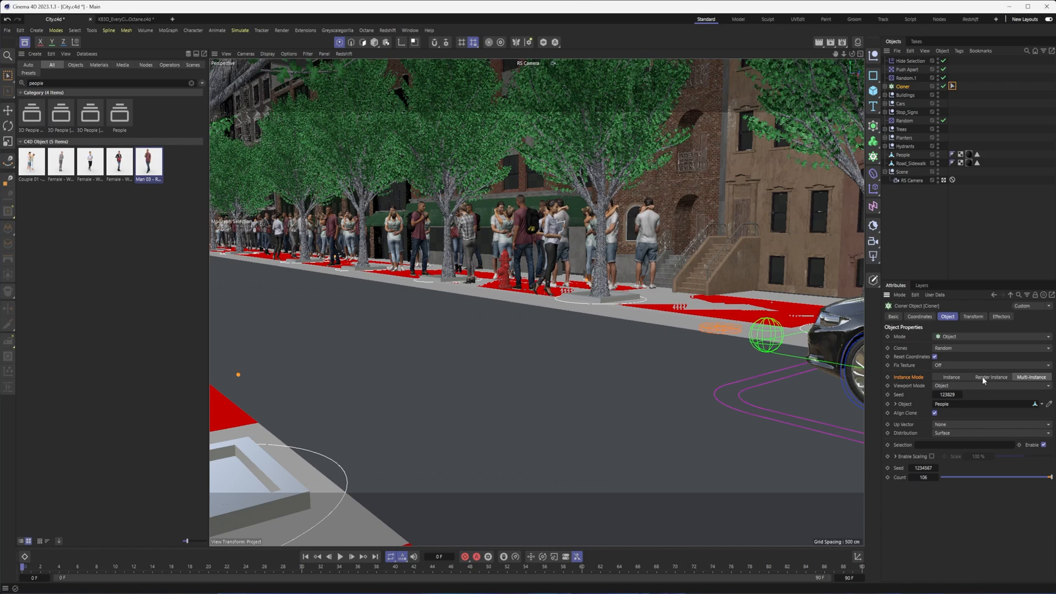
{"action": "mouse_move", "coordinate": [982, 387]}
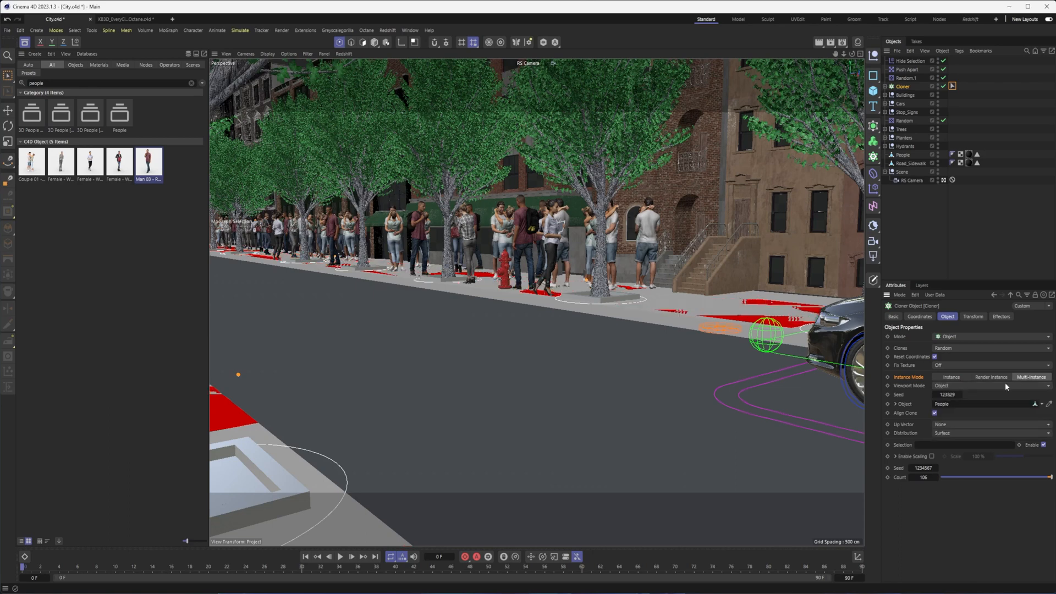
{"action": "left_click", "coordinate": [989, 385]}
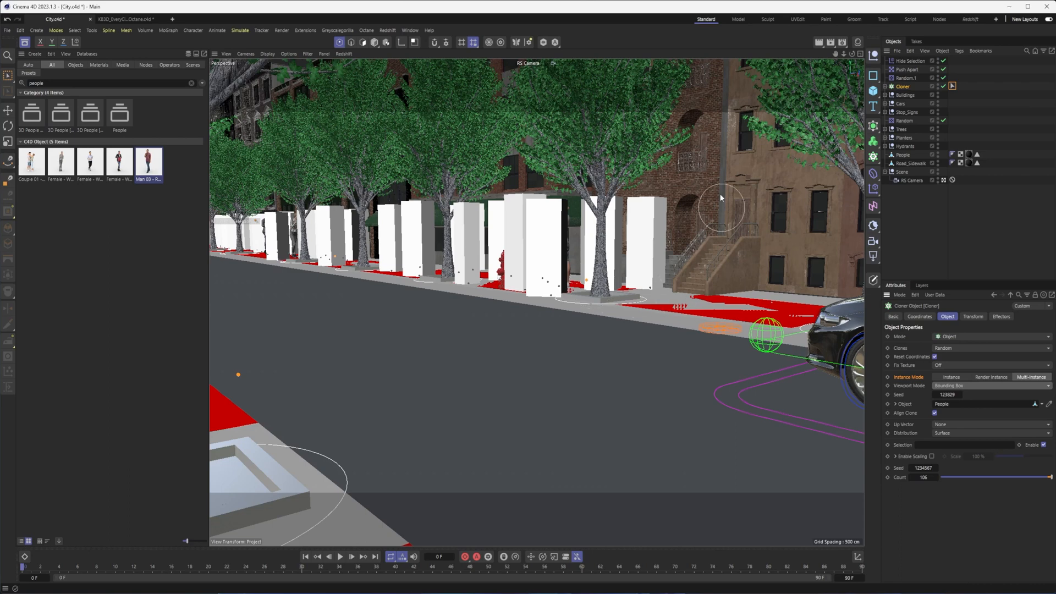
{"action": "mouse_move", "coordinate": [556, 253]}
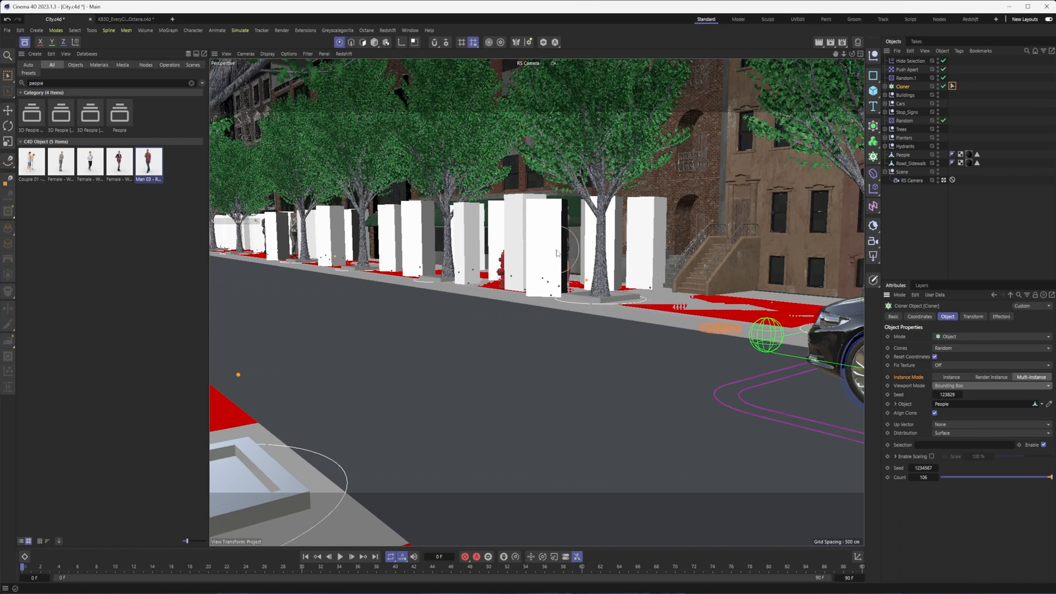
{"action": "mouse_move", "coordinate": [534, 221]}
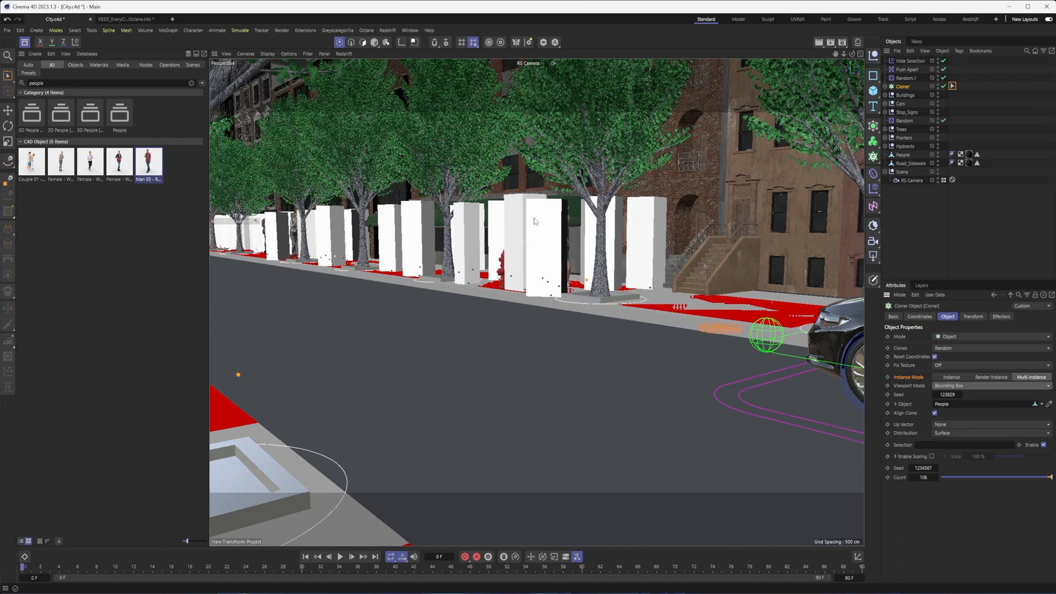